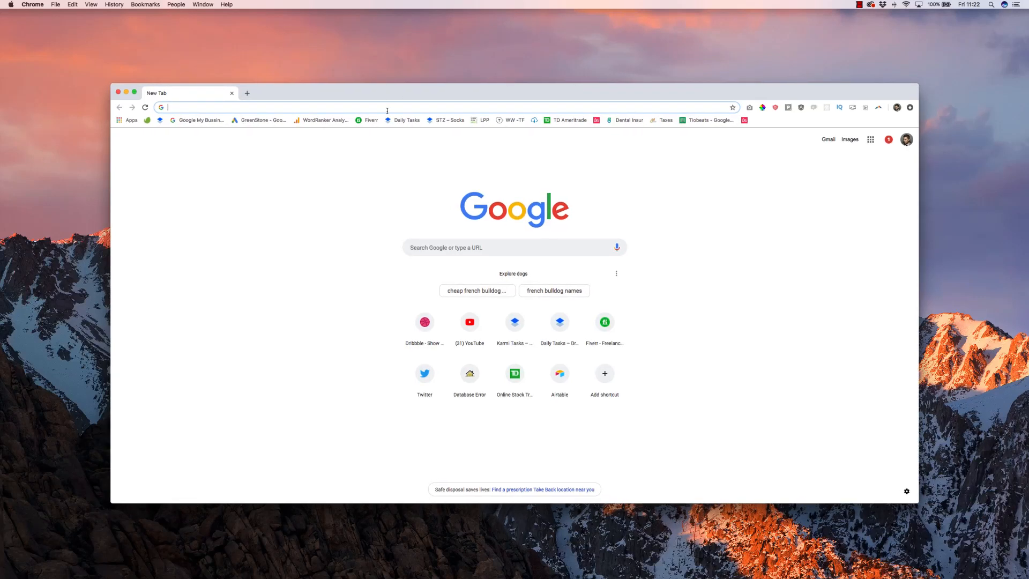
Step: Go to the Pitch homepage via the address bar and skim below the hero, returning to the top
type("pitch.com")
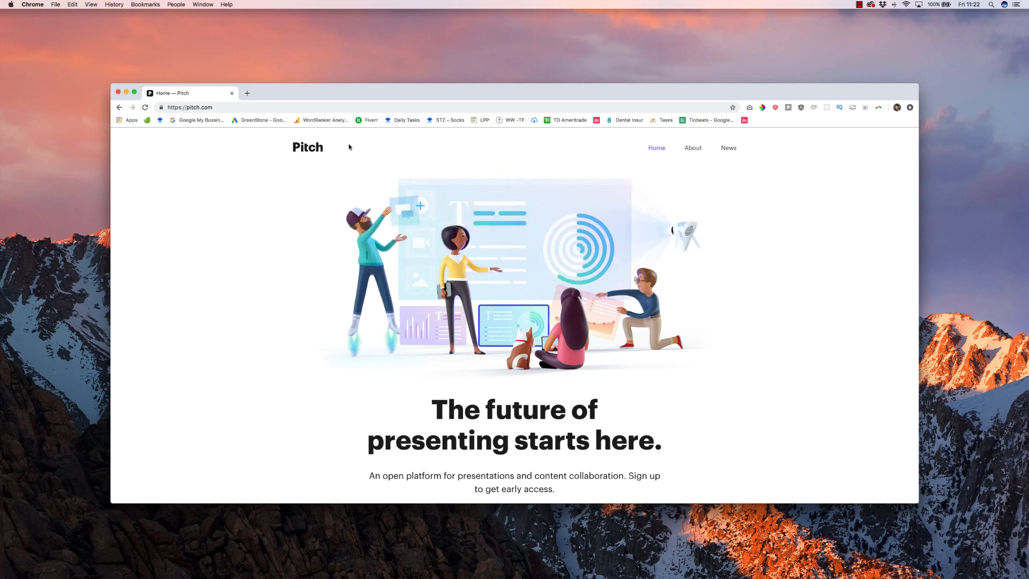
scroll("down", 3)
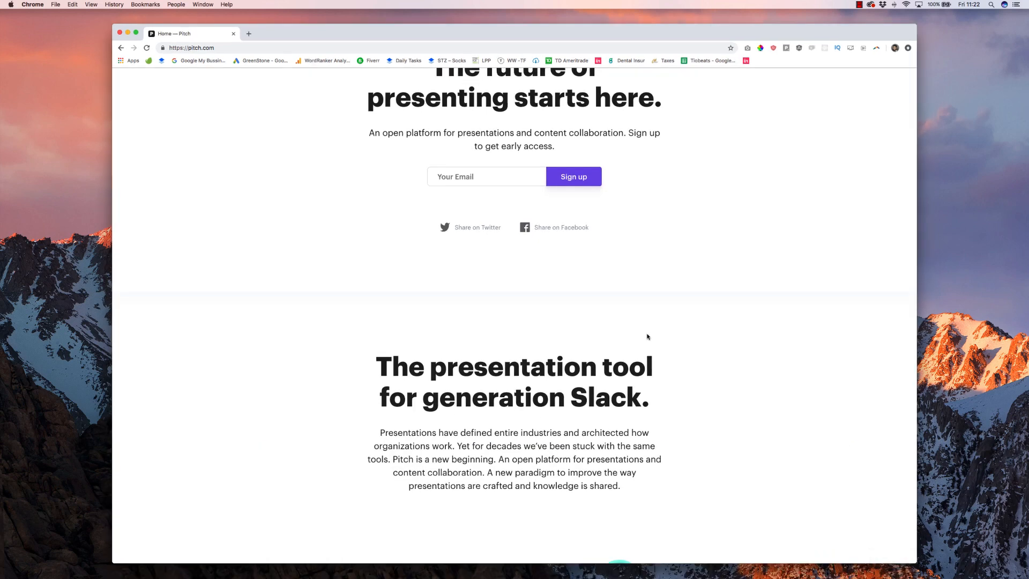
scroll("up", 3)
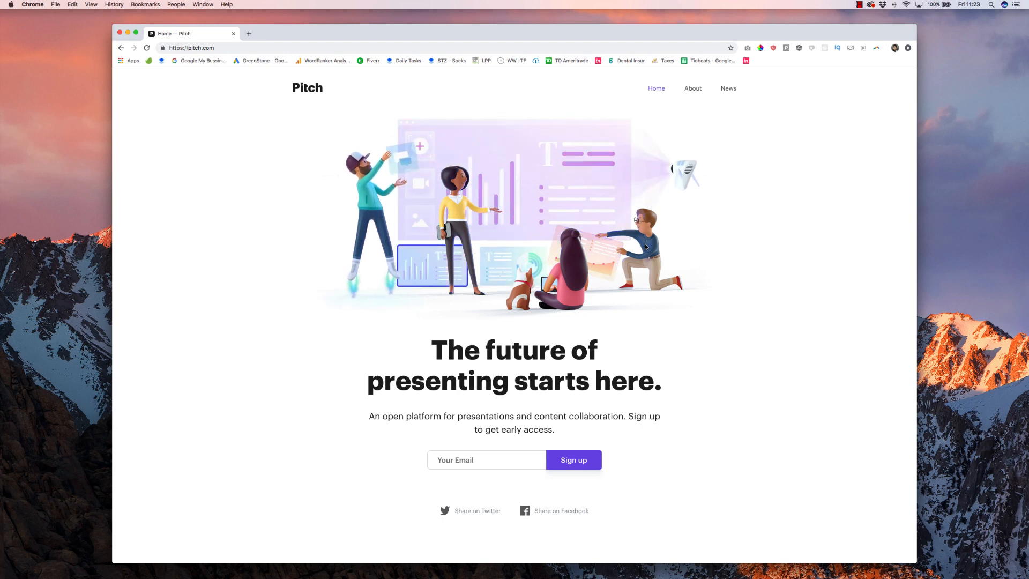
Step: Load stripe.com in a new tab and browse down through its homepage sections
left_click(248, 33)
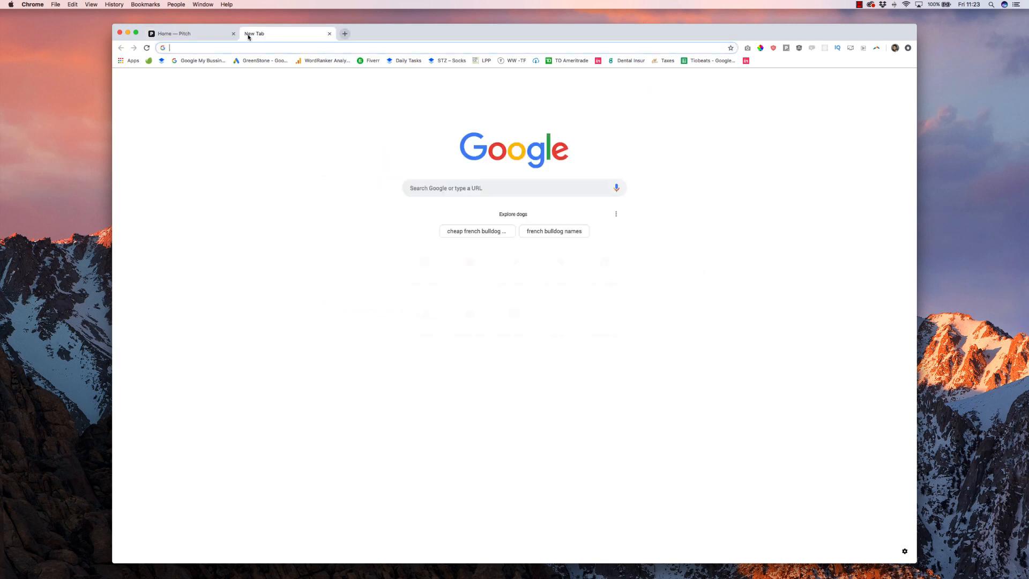
type("stripe.com")
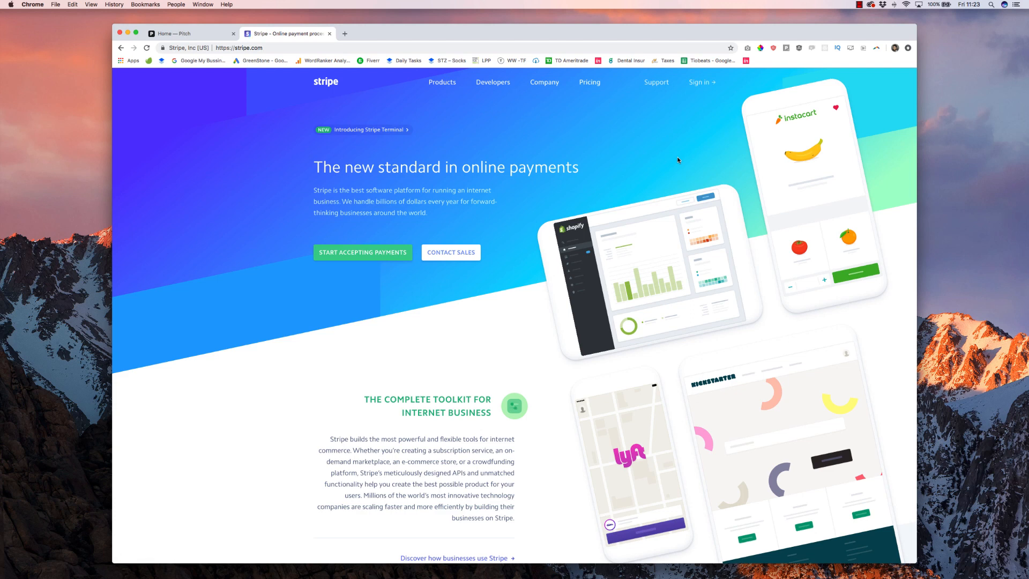
scroll("down", 3)
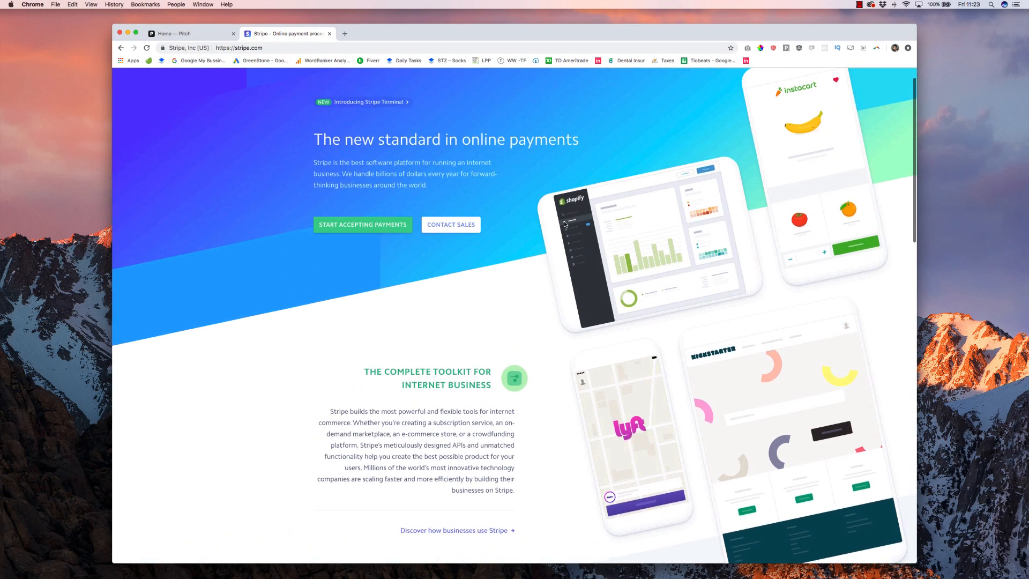
scroll("down", 3)
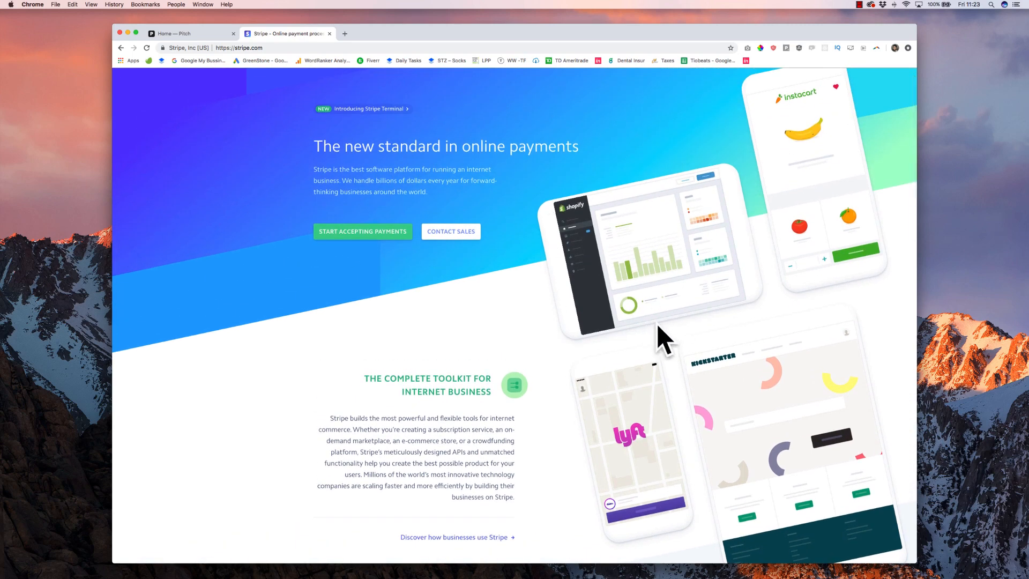
scroll("down", 3)
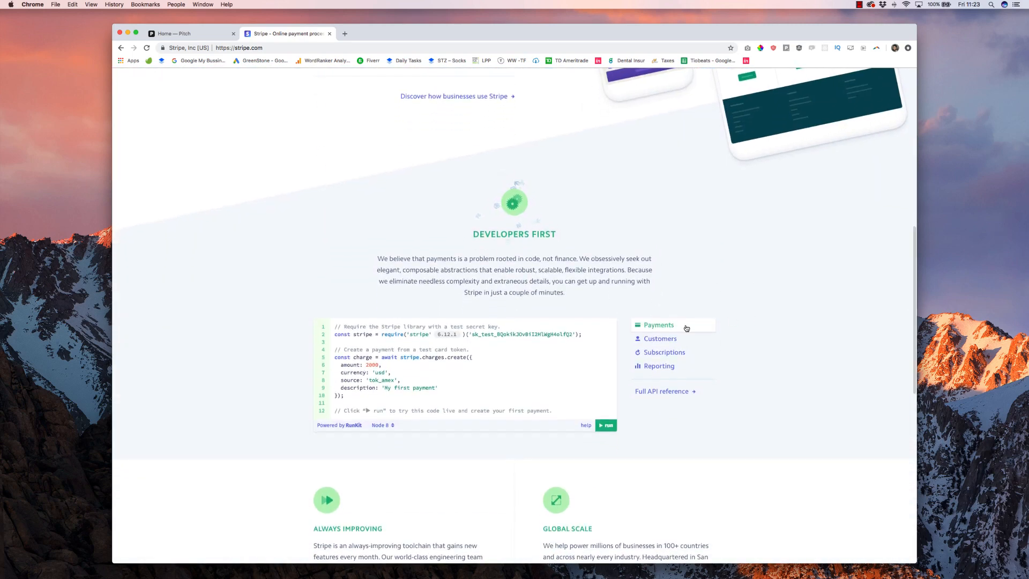
scroll("up", 3)
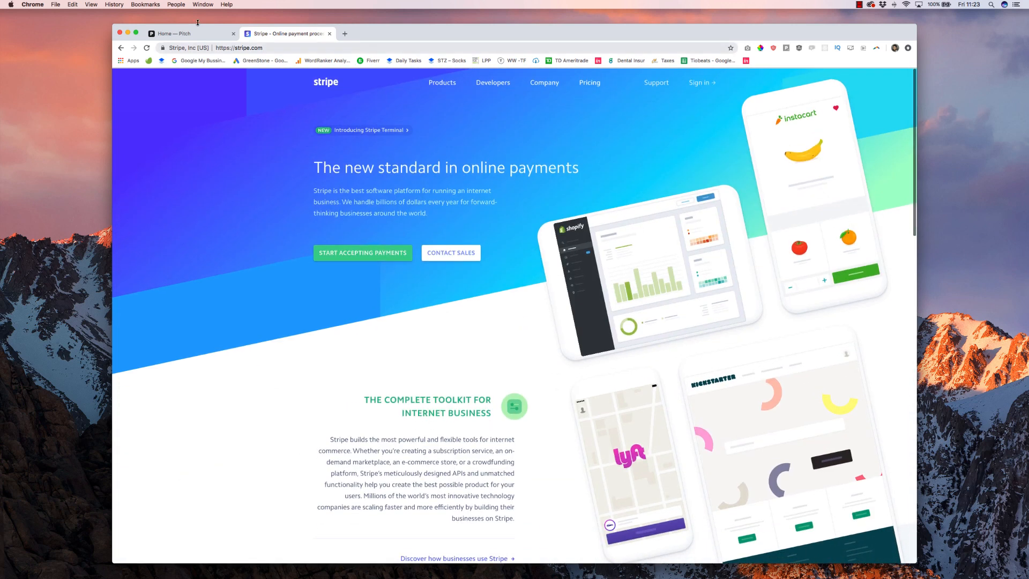
Step: Return to the Pitch tab and read down through its features and funding news
left_click(177, 33)
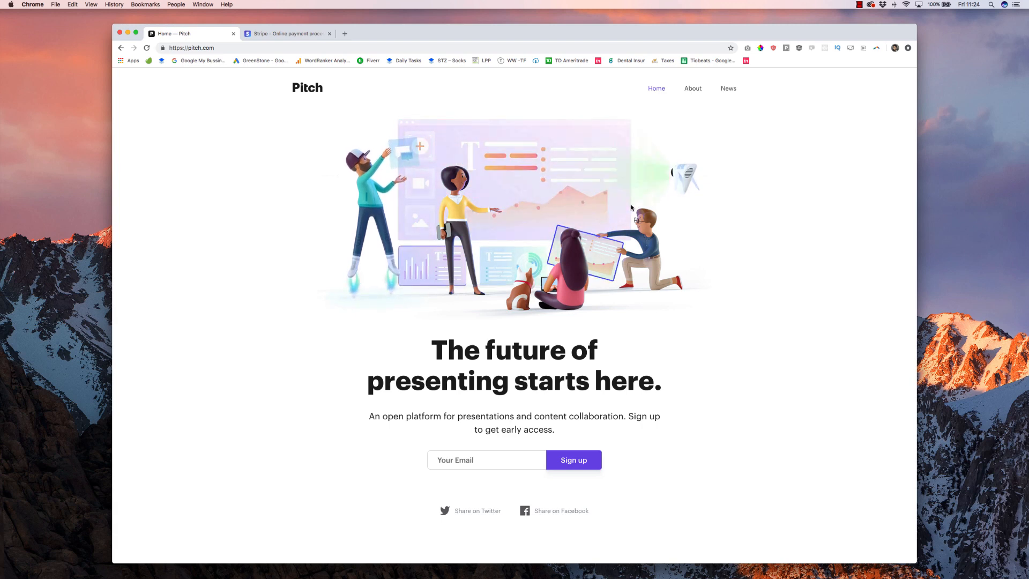
scroll("down", 3)
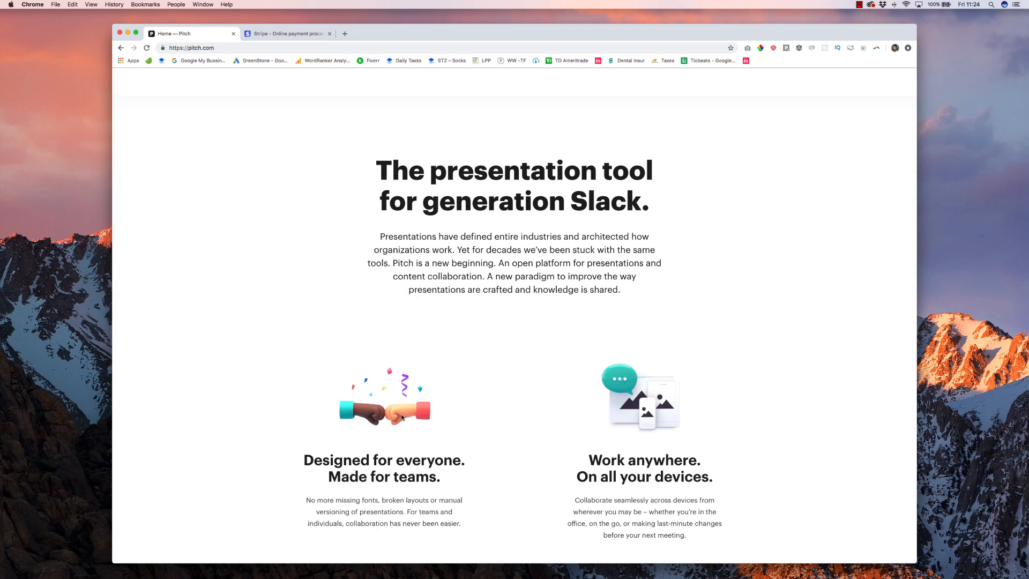
mouse_move(387, 426)
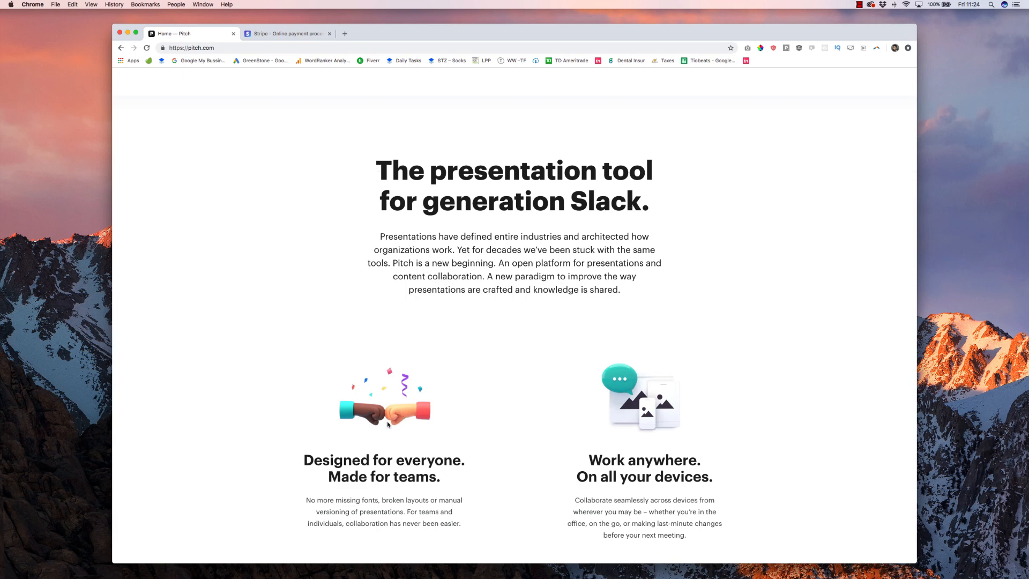
scroll("down", 3)
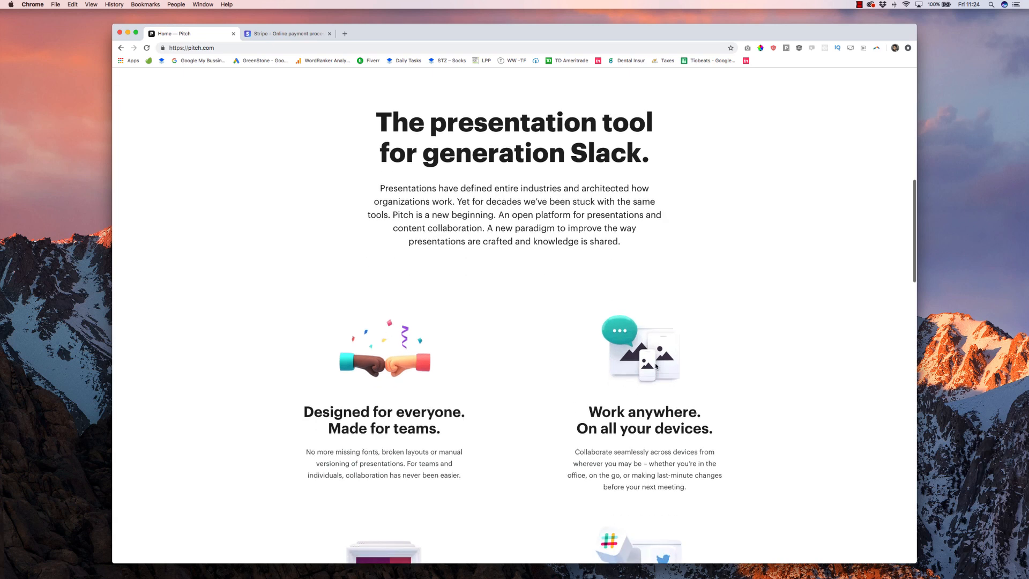
scroll("down", 3)
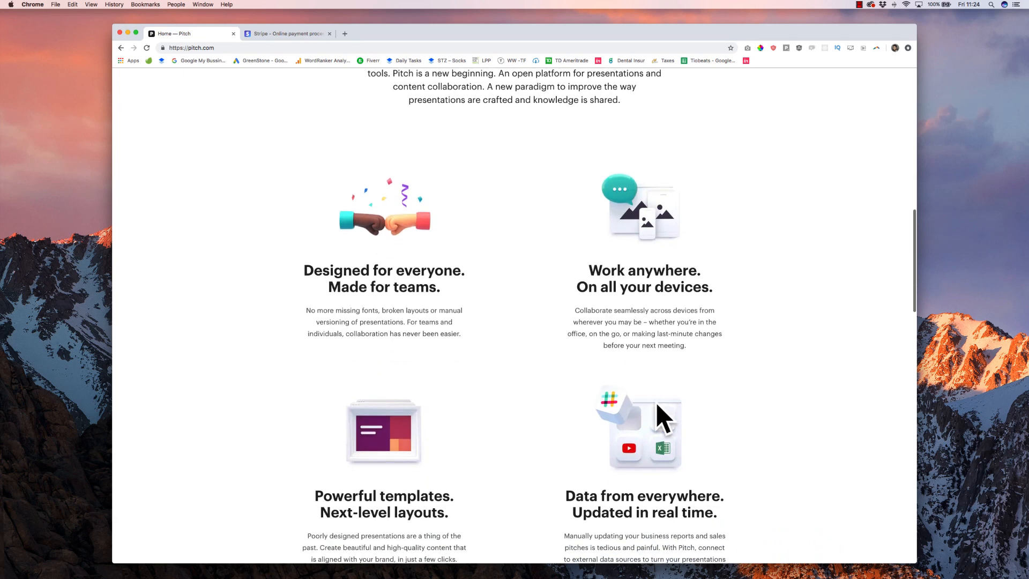
mouse_move(719, 417)
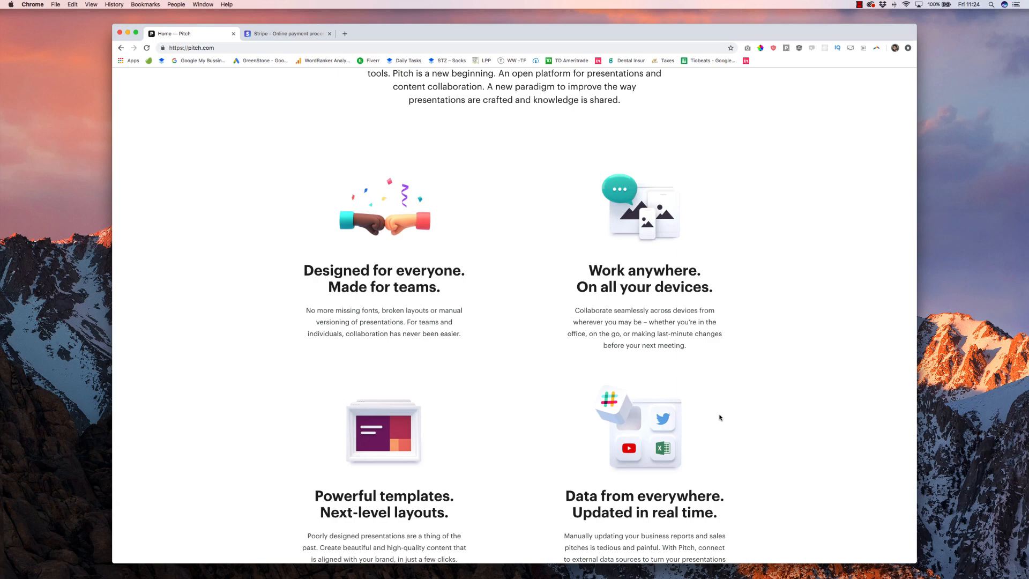
scroll("down", 3)
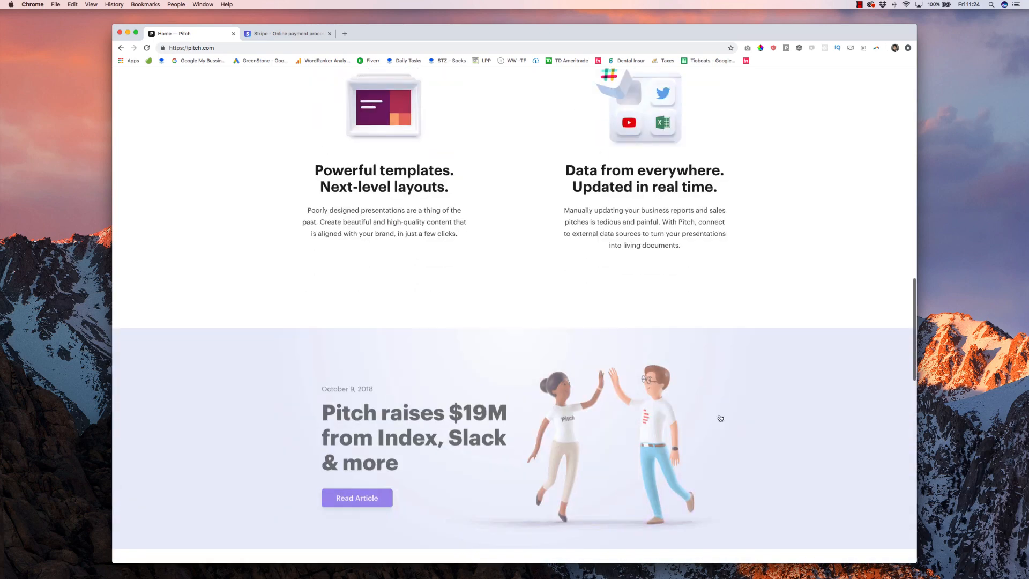
Step: Continue through the jobs and signup sections, then settle back toward the top of the homepage
scroll("up", 3)
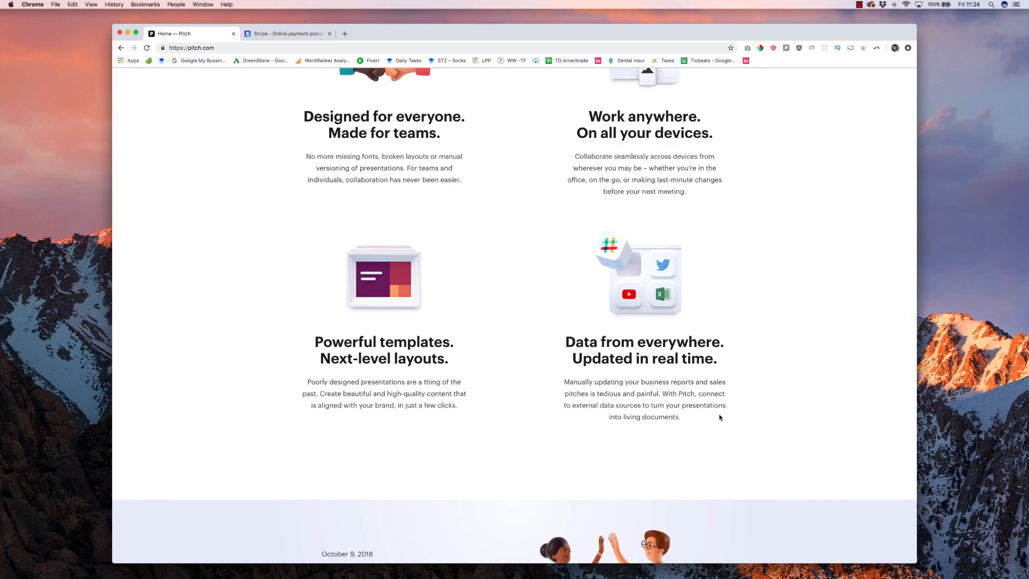
scroll("down", 3)
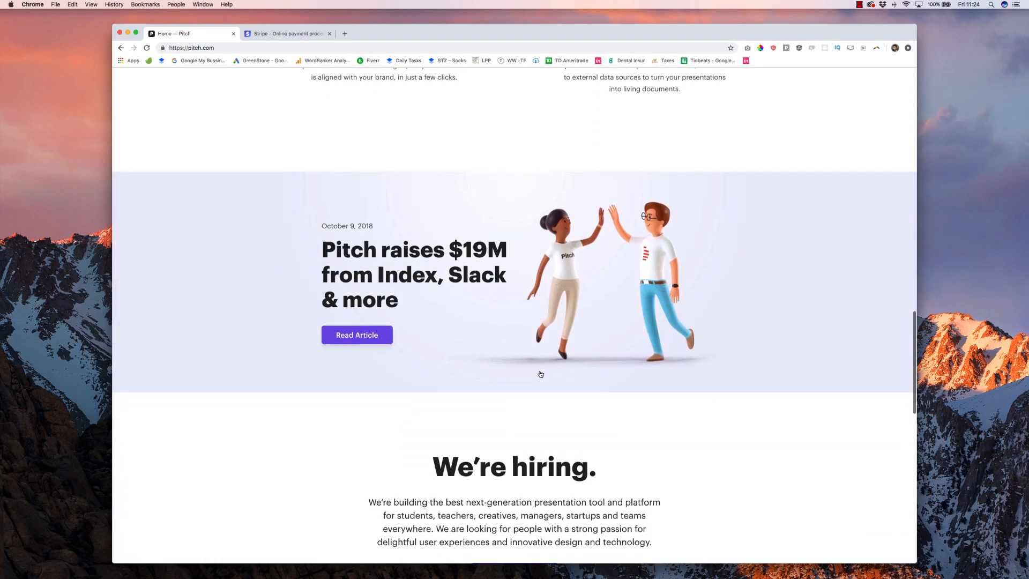
scroll("down", 3)
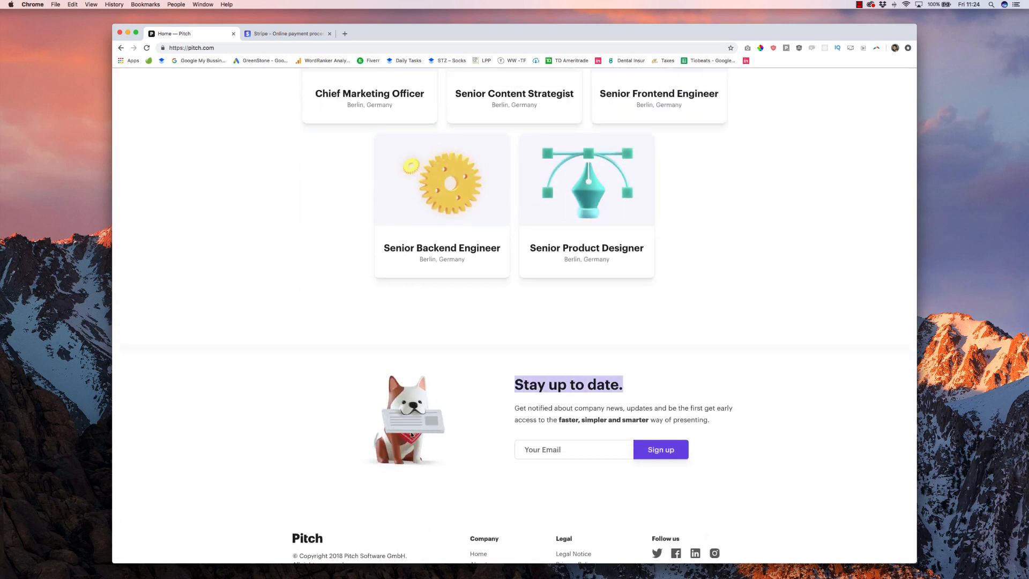
scroll("up", 3)
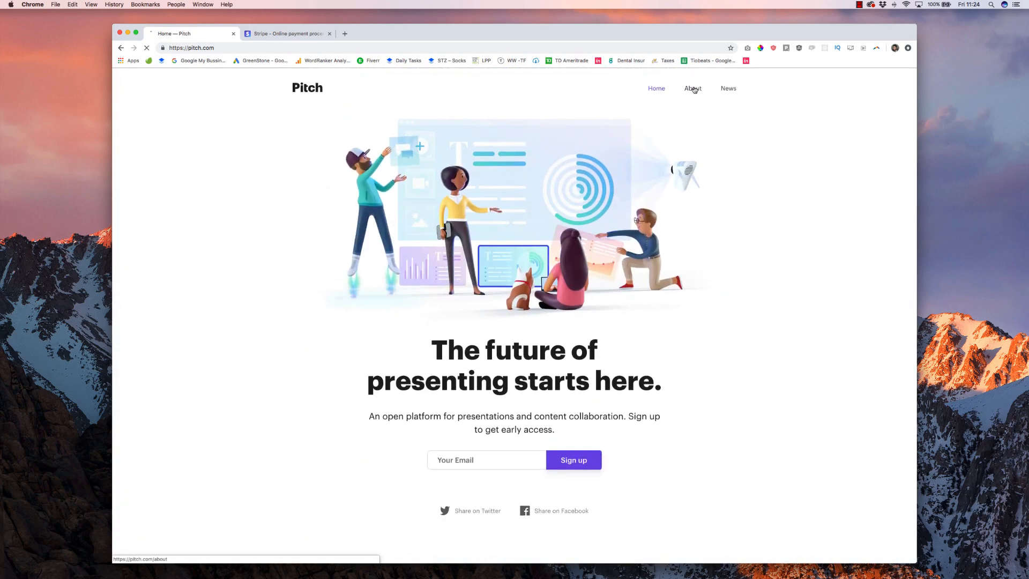
Step: Visit Pitch's About page and read down past the team photos to Our Investors
left_click(691, 88)
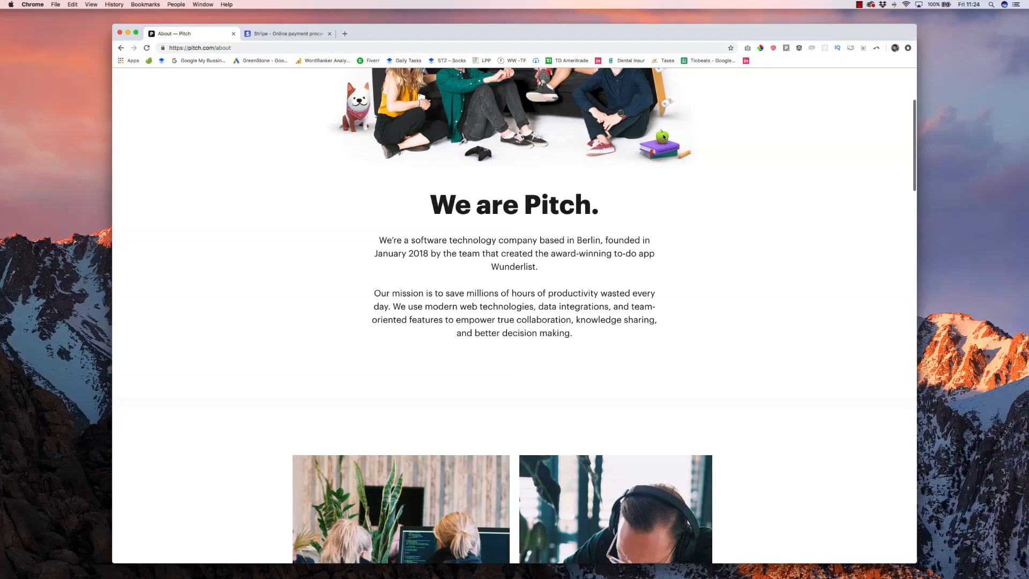
scroll("down", 3)
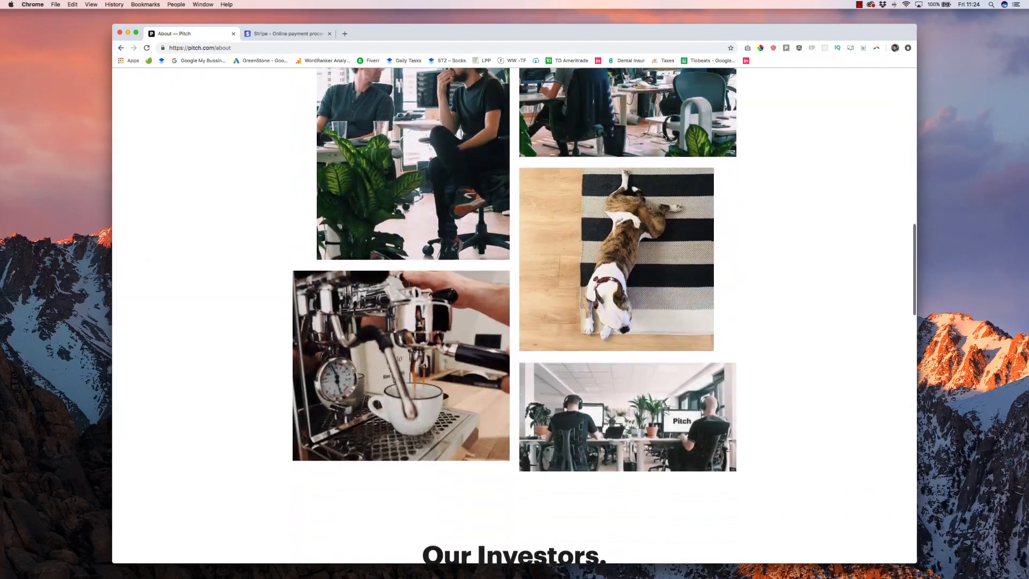
scroll("down", 3)
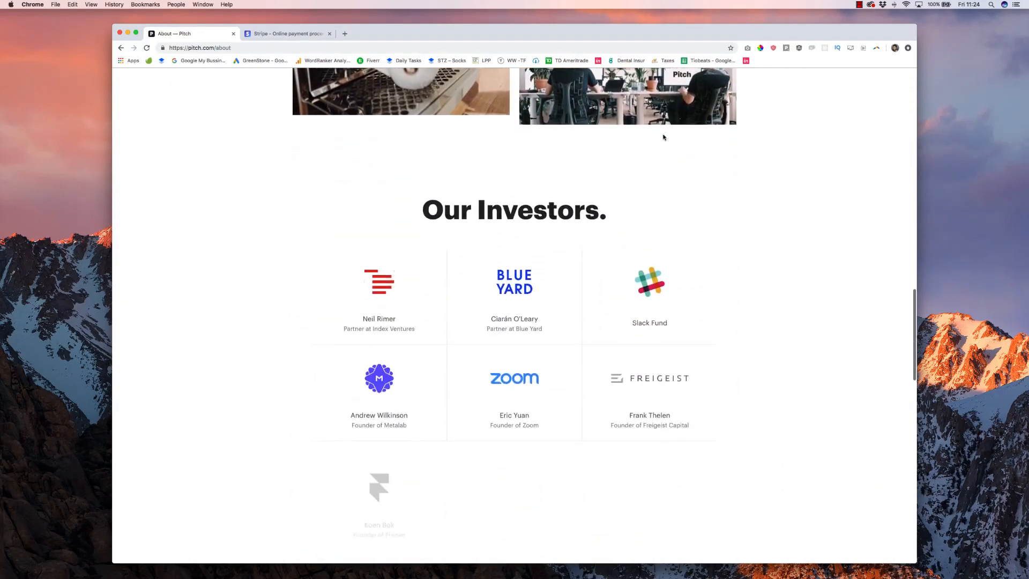
scroll("down", 3)
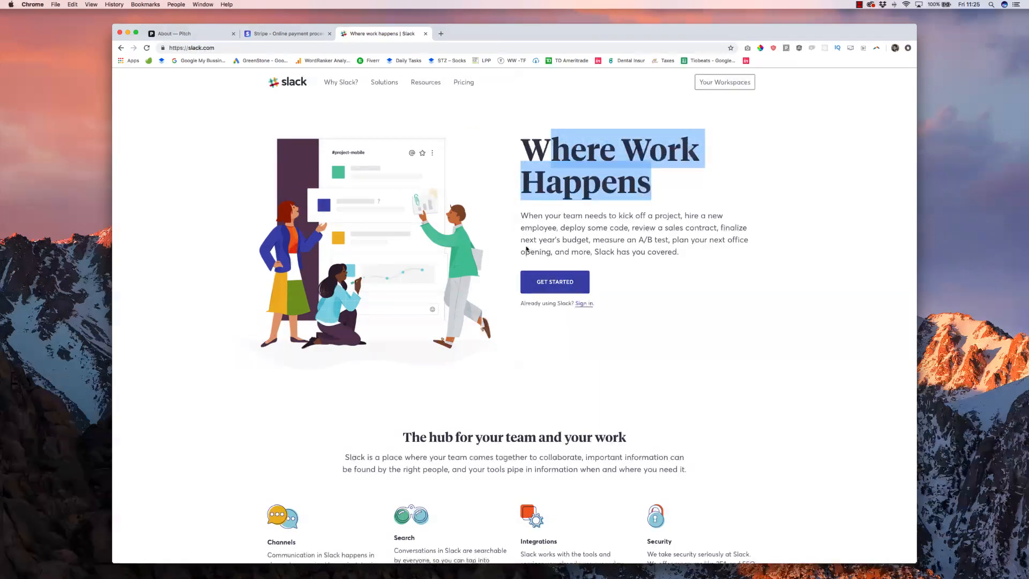
Step: Browse Slack's Customer Stories page and homepage features, then return to the Pitch About tab
scroll("down", 3)
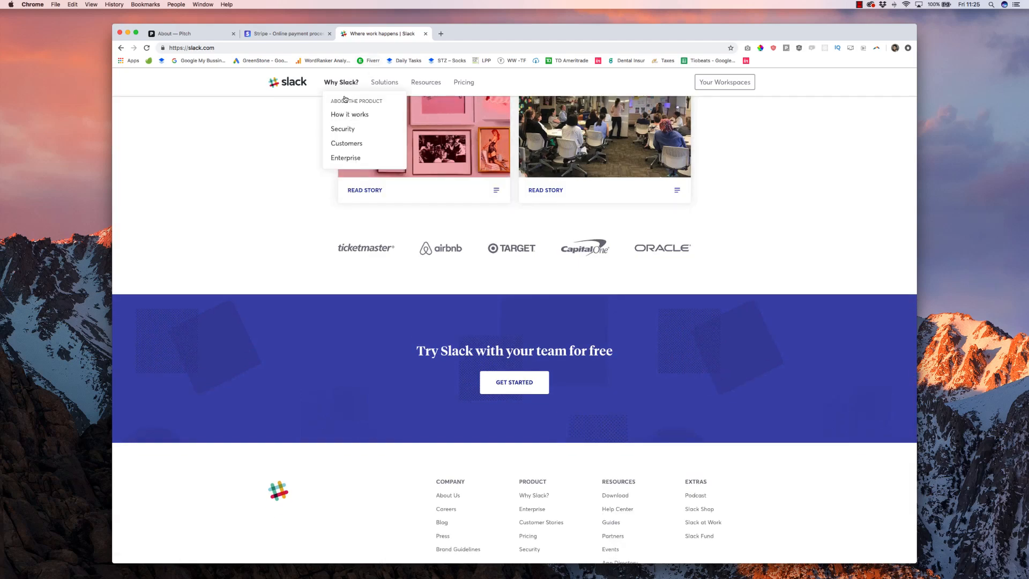
left_click(346, 143)
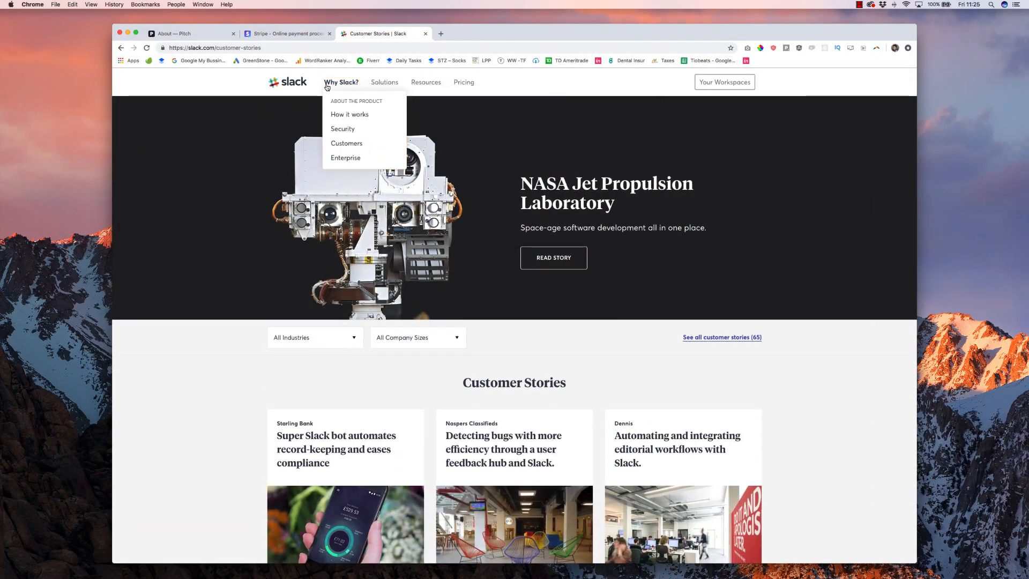
left_click(287, 82)
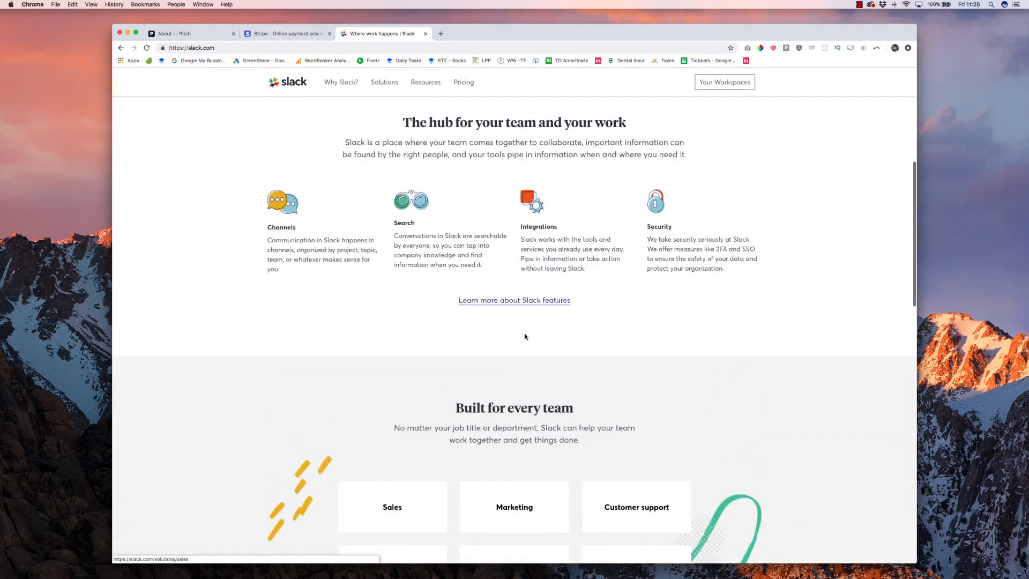
scroll("down", 3)
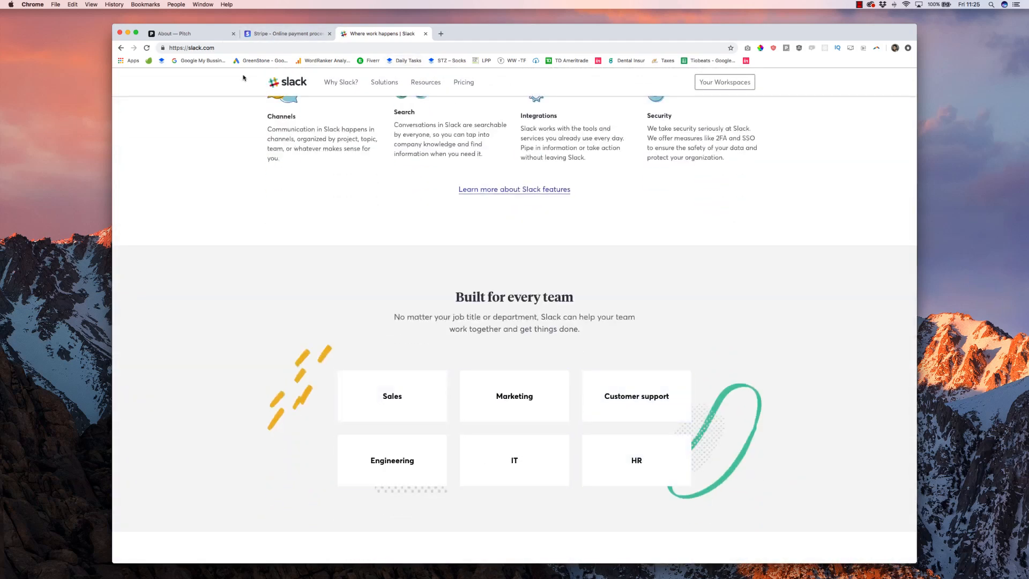
left_click(190, 33)
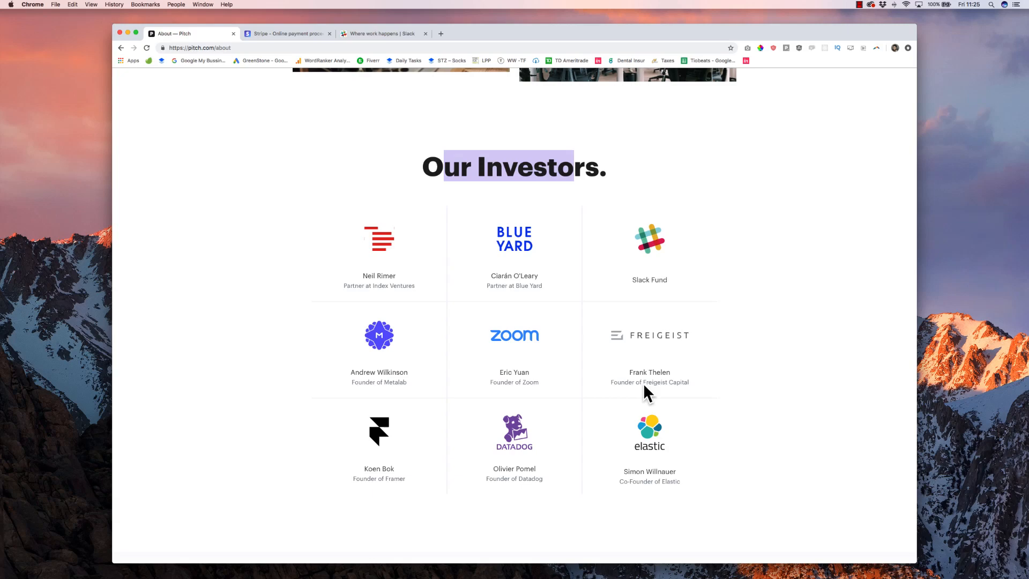
scroll("down", 3)
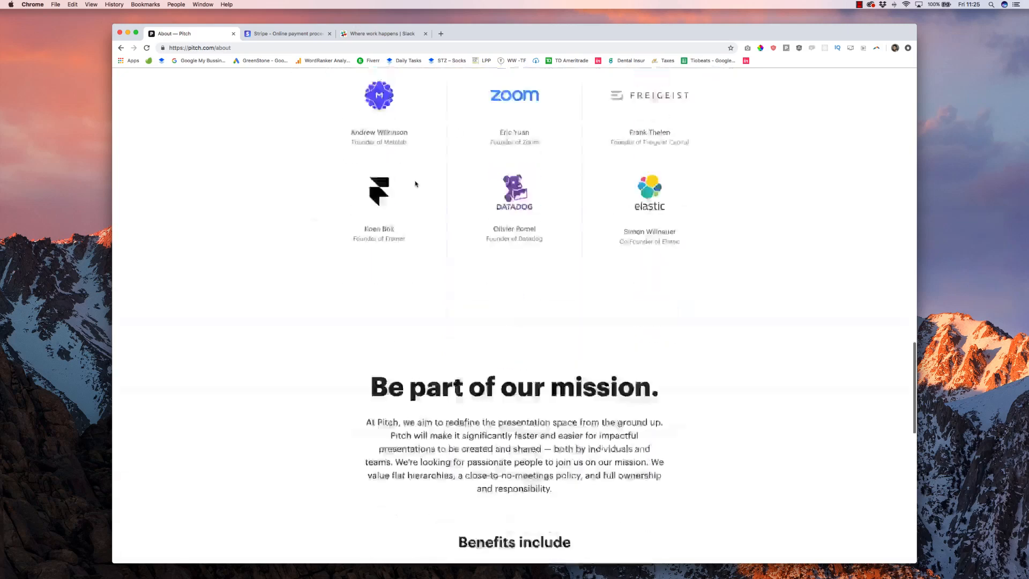
scroll("down", 3)
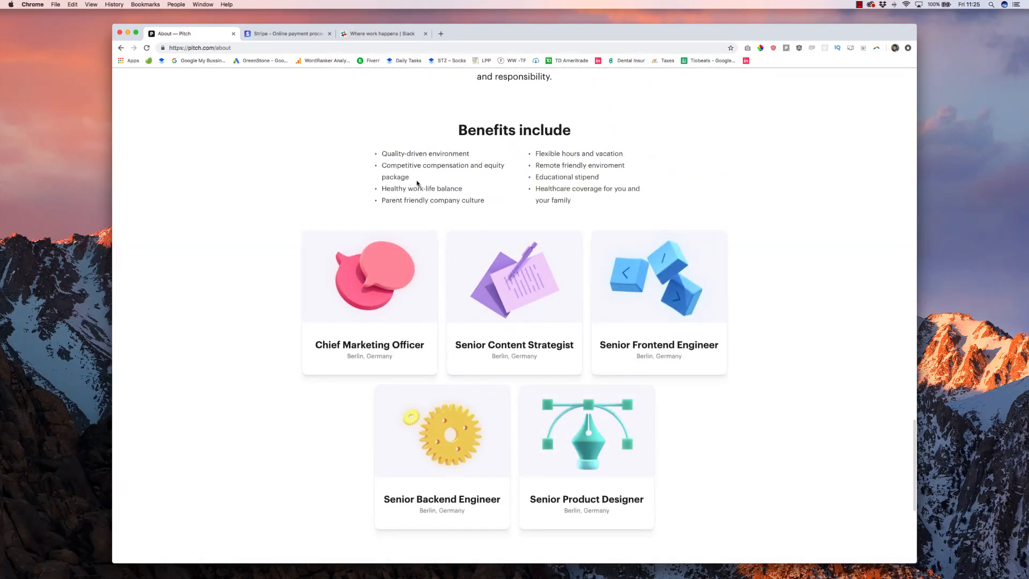
scroll("down", 3)
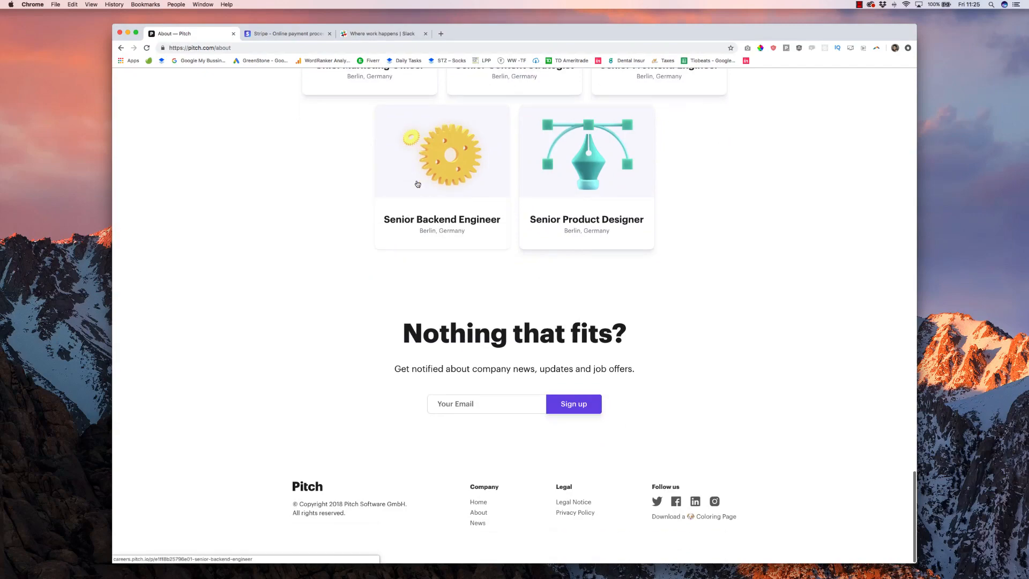
scroll("up", 3)
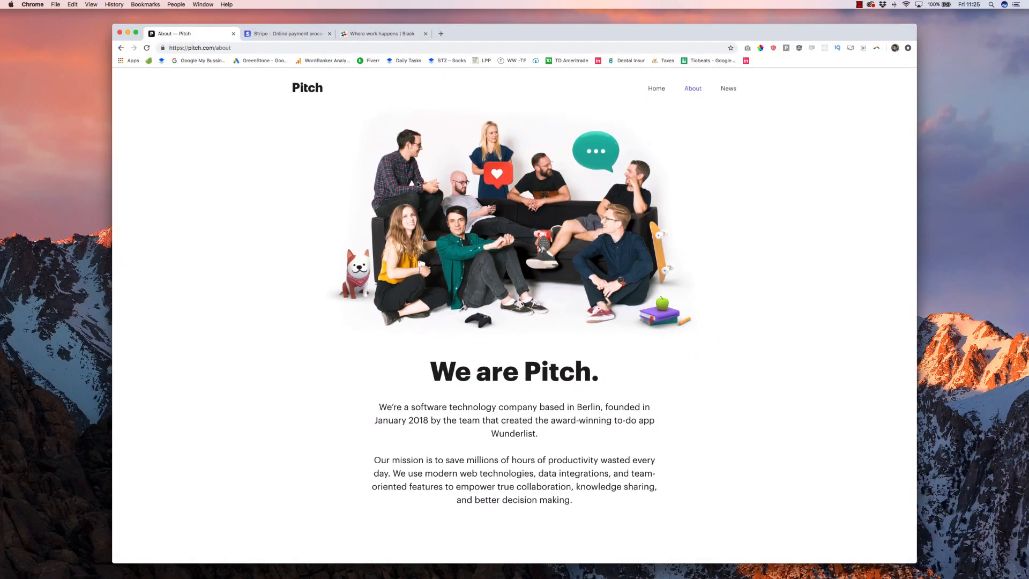
left_click(383, 33)
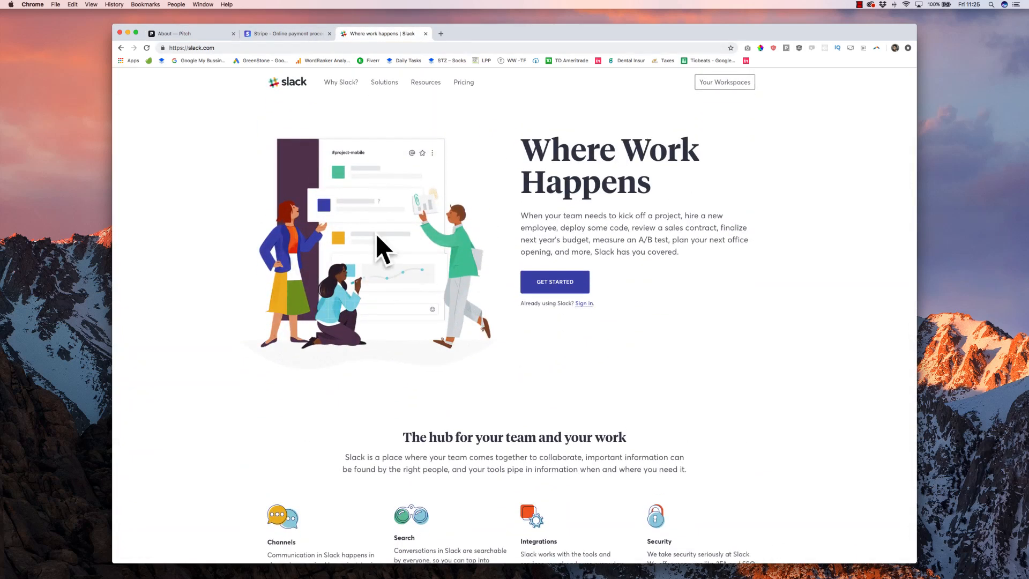
left_click(183, 33)
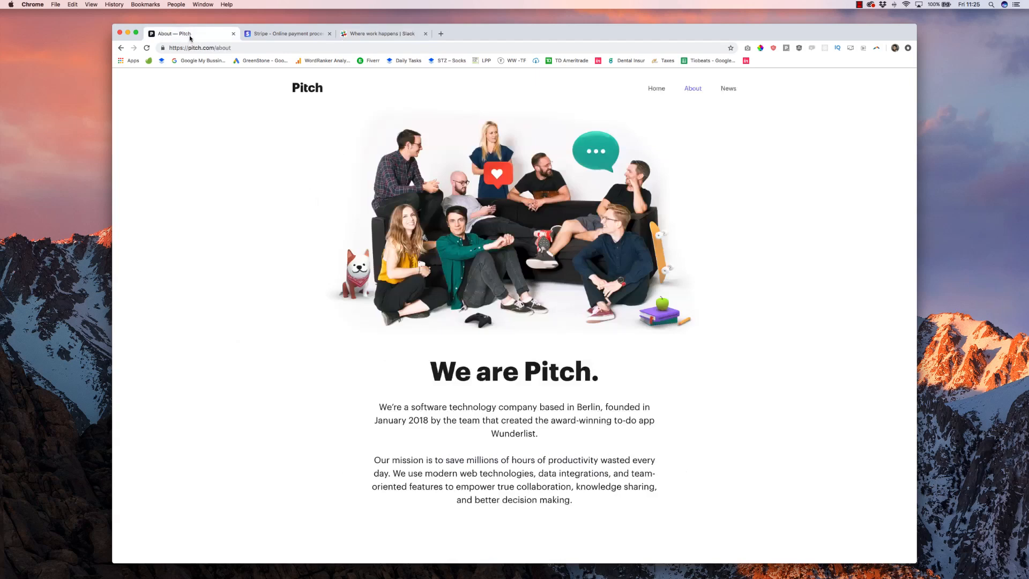
scroll("down", 3)
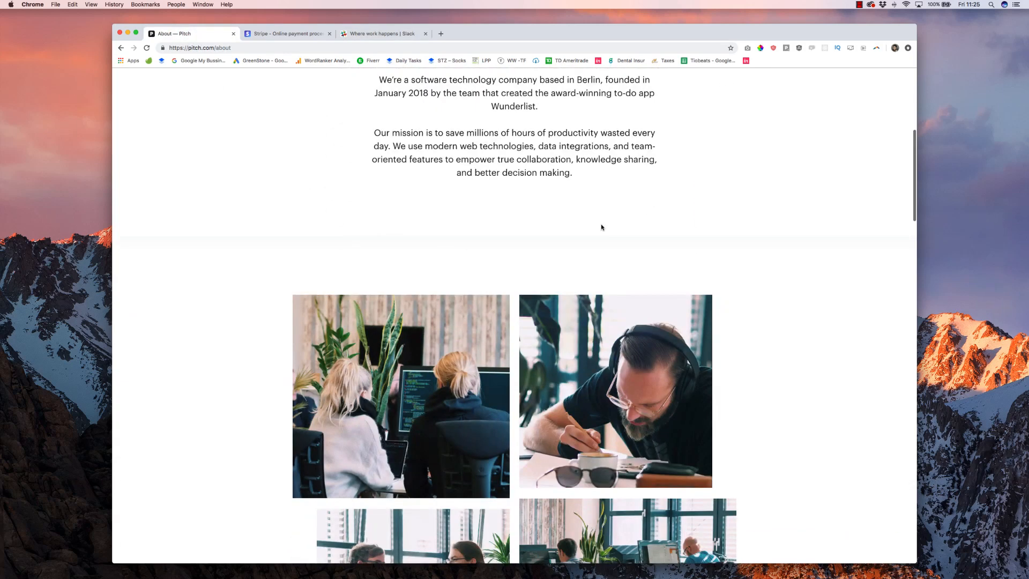
scroll("down", 3)
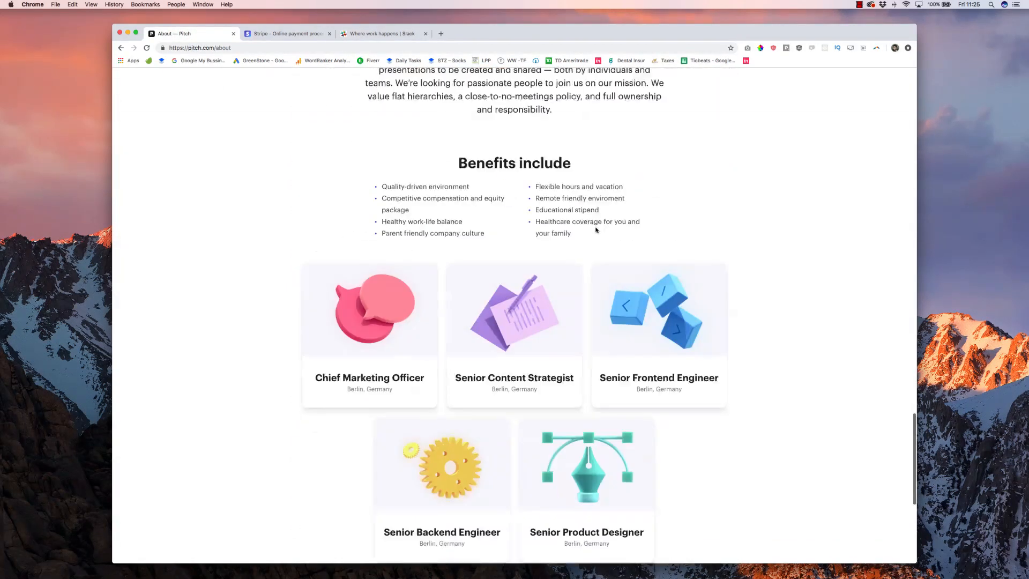
scroll("down", 3)
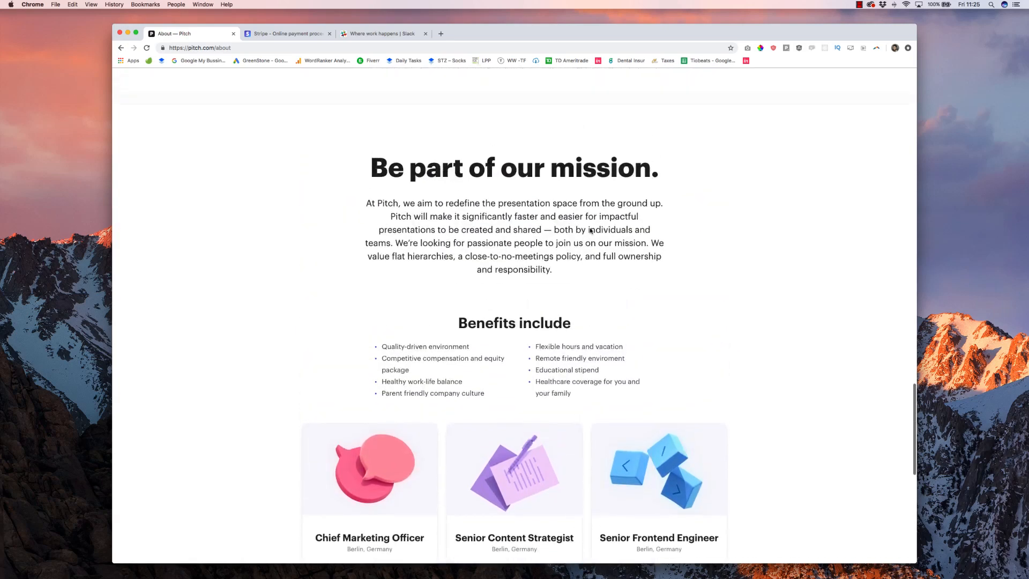
scroll("down", 3)
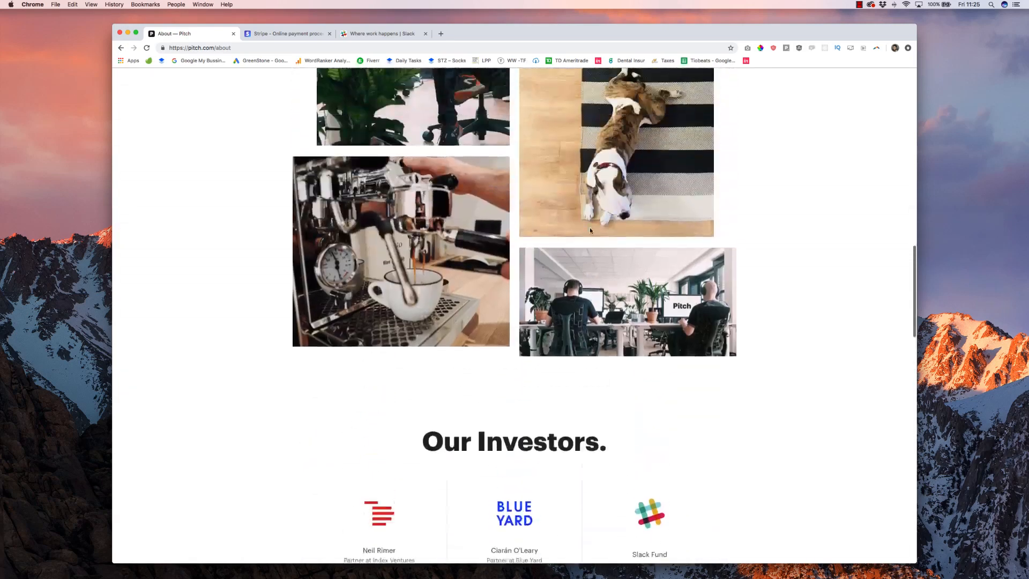
scroll("down", 3)
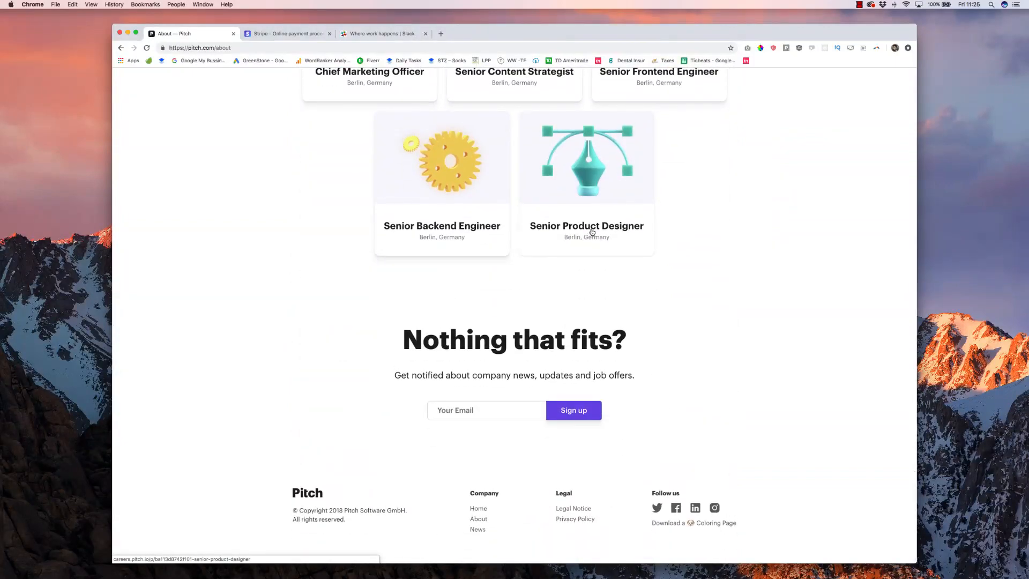
scroll("up", 3)
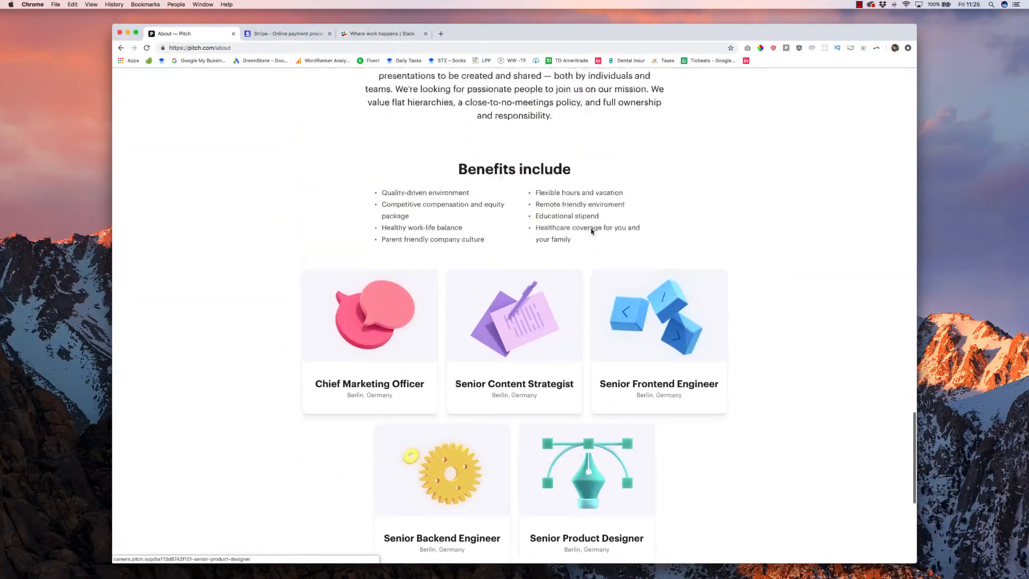
scroll("down", 3)
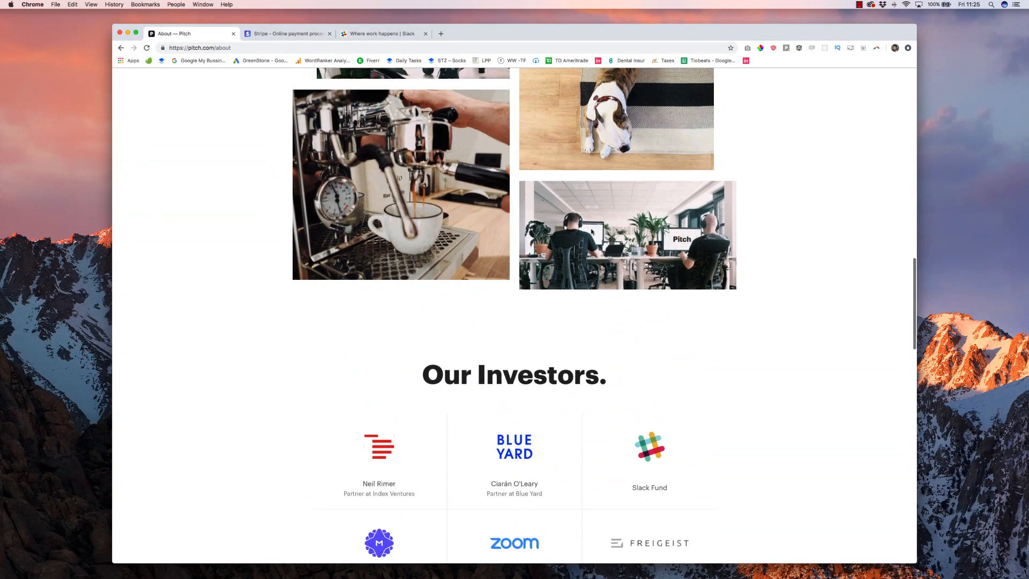
scroll("up", 3)
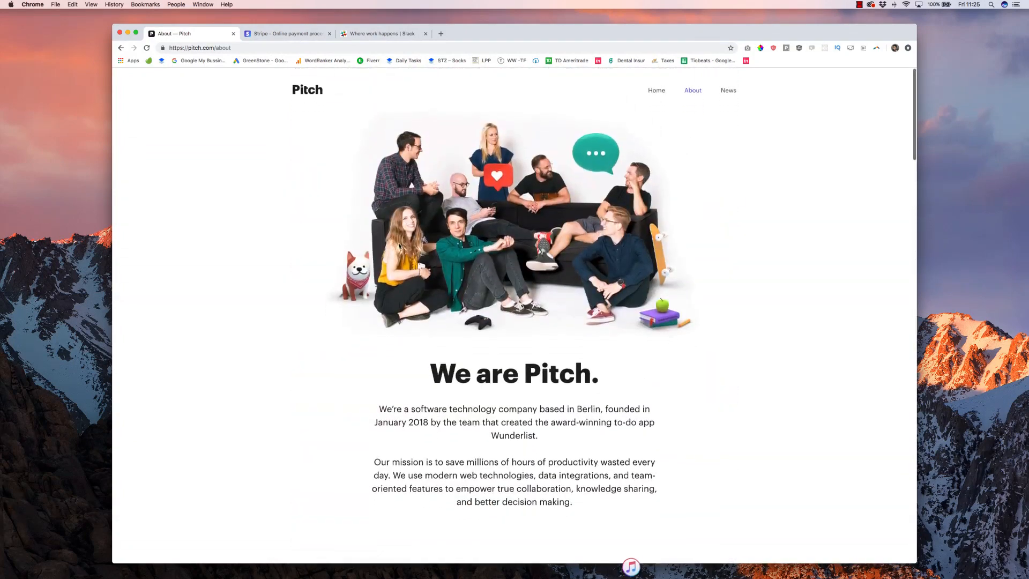
scroll("down", 3)
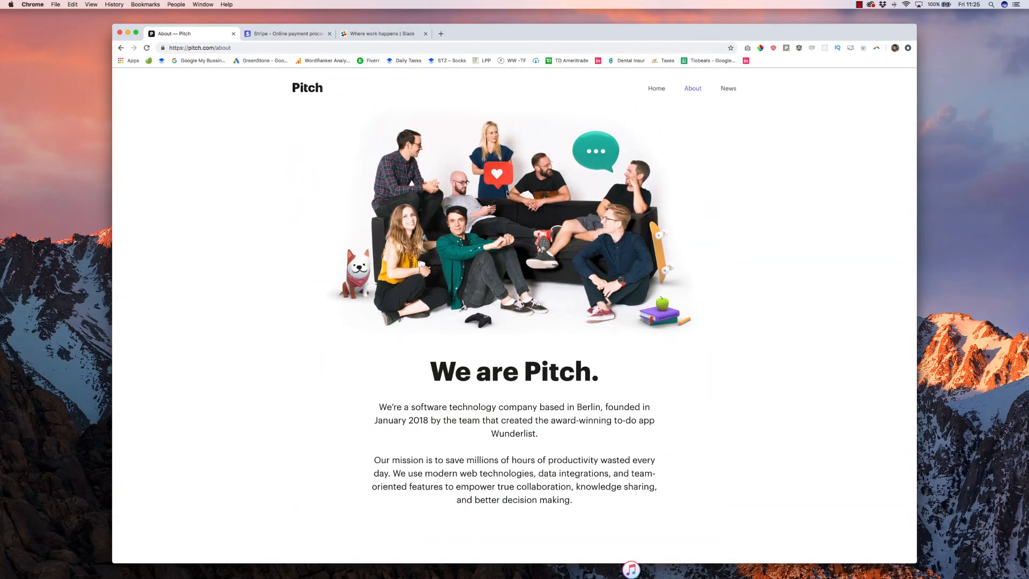
Step: Read Pitch's 'raises $19M from Index, Slack & more' news article
left_click(727, 88)
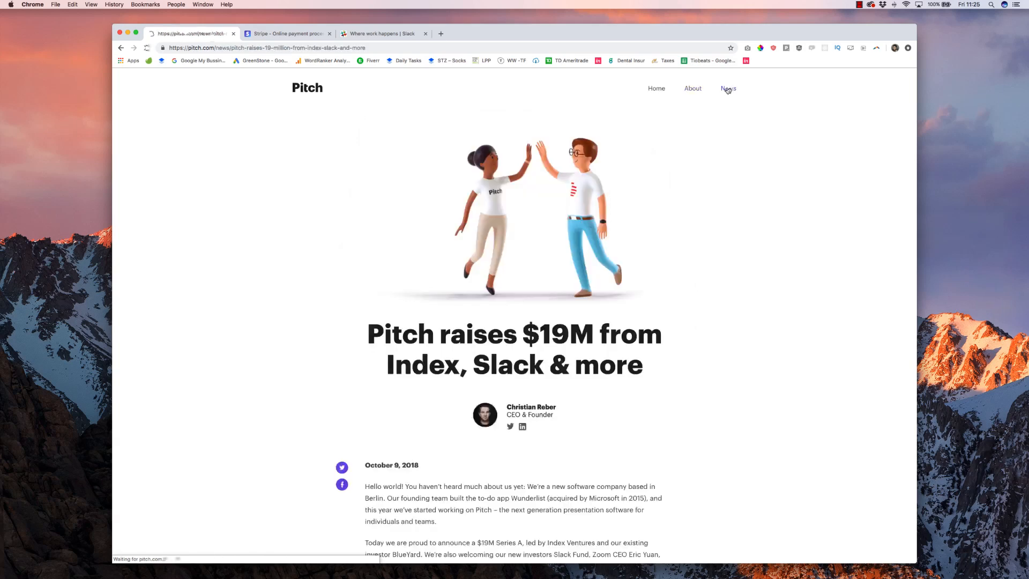
scroll("down", 3)
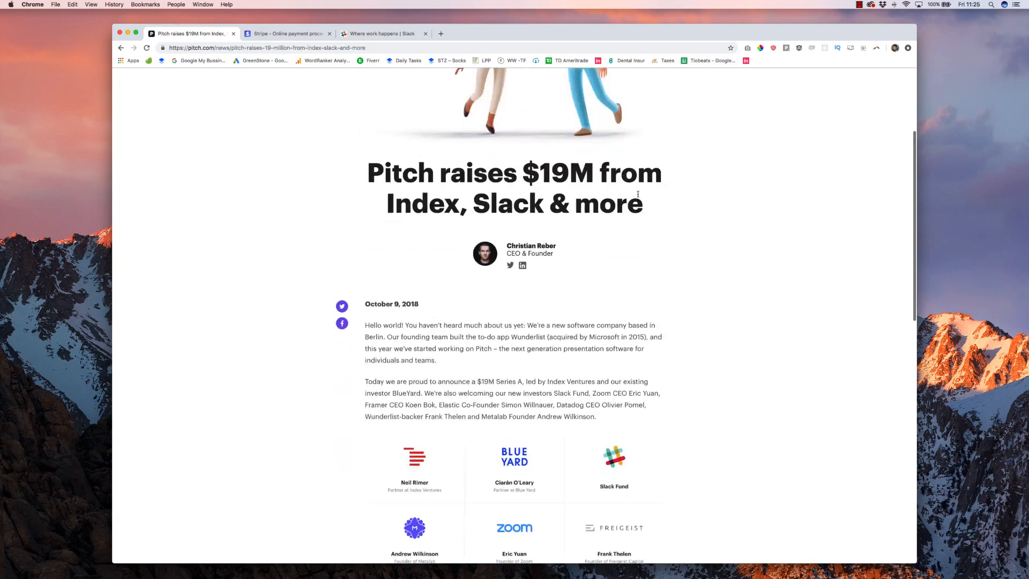
scroll("down", 3)
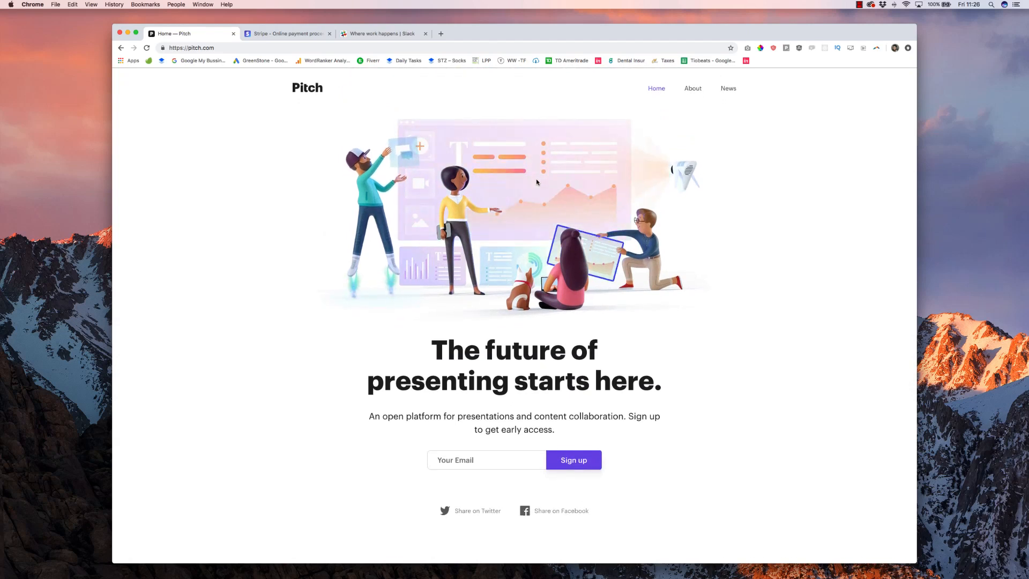
scroll("down", 3)
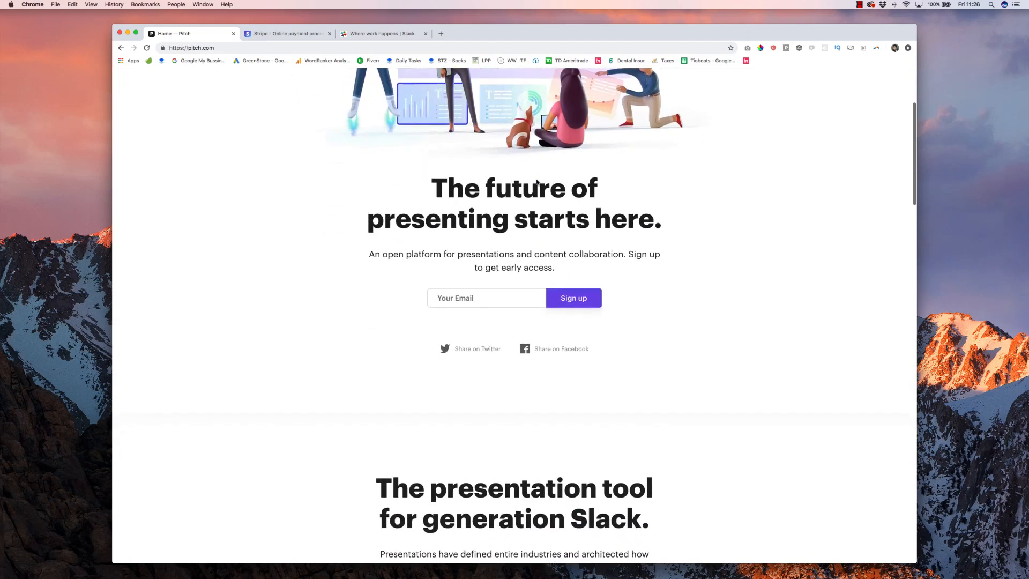
scroll("down", 3)
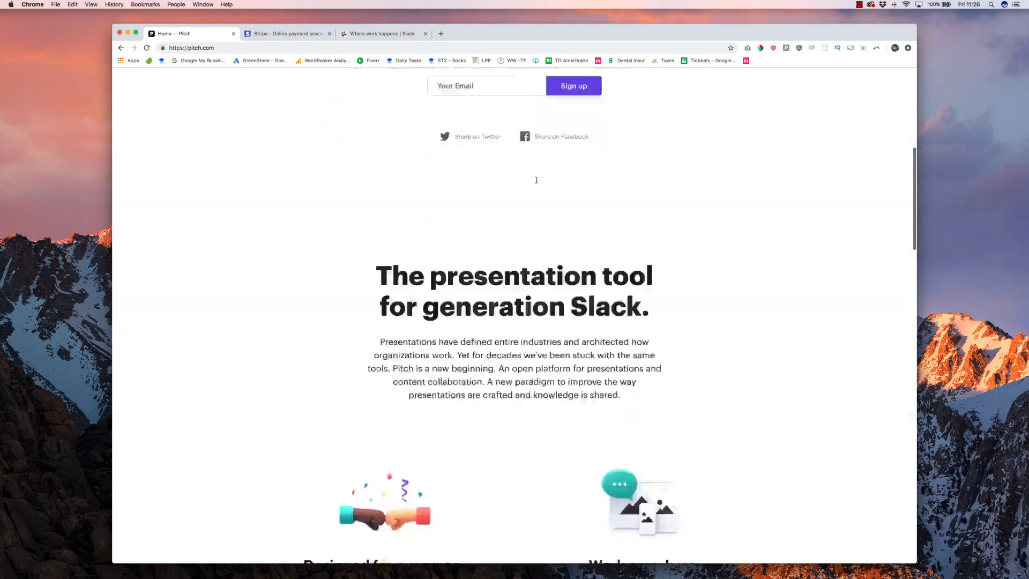
scroll("down", 3)
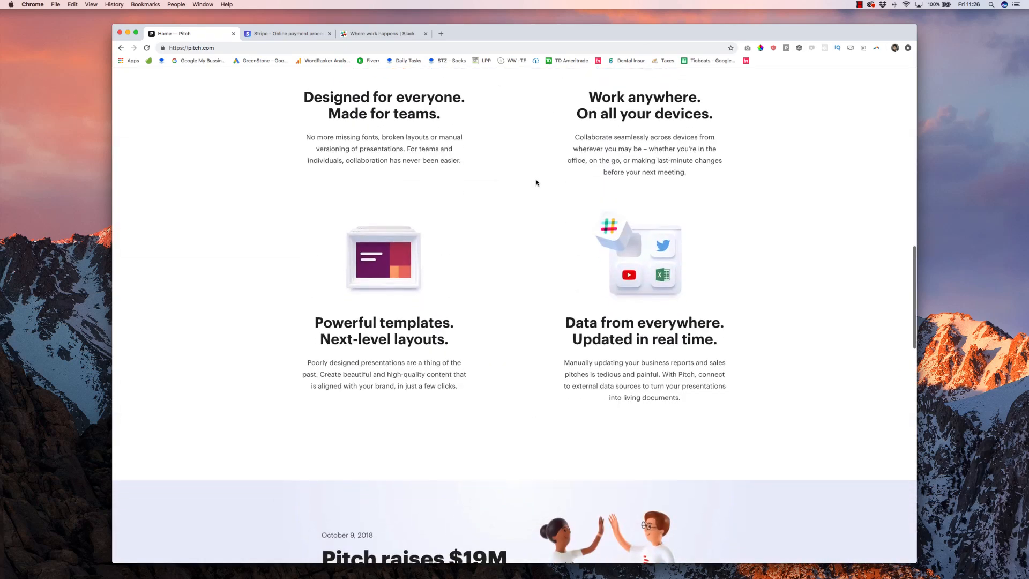
scroll("down", 3)
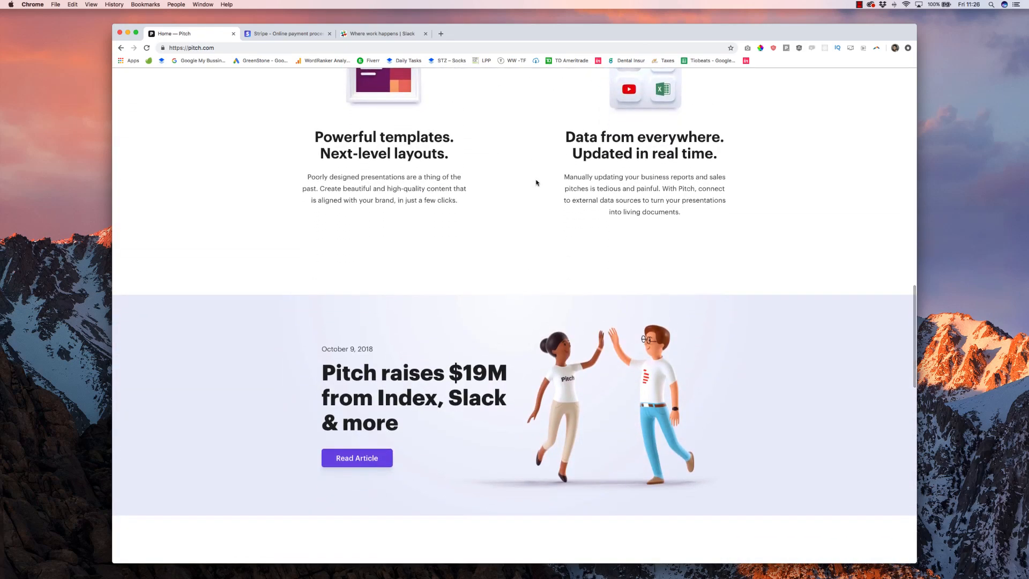
scroll("down", 3)
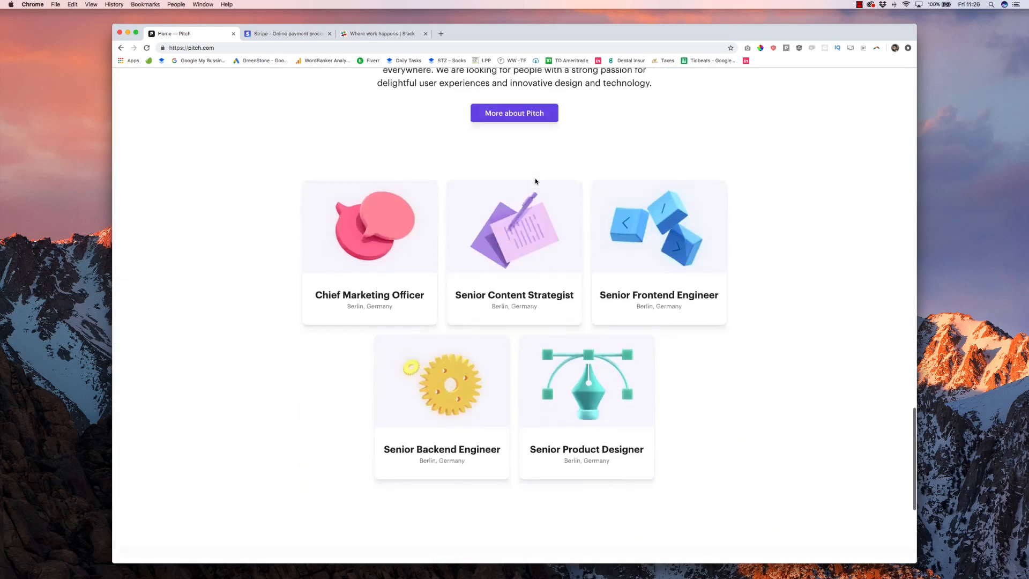
scroll("down", 3)
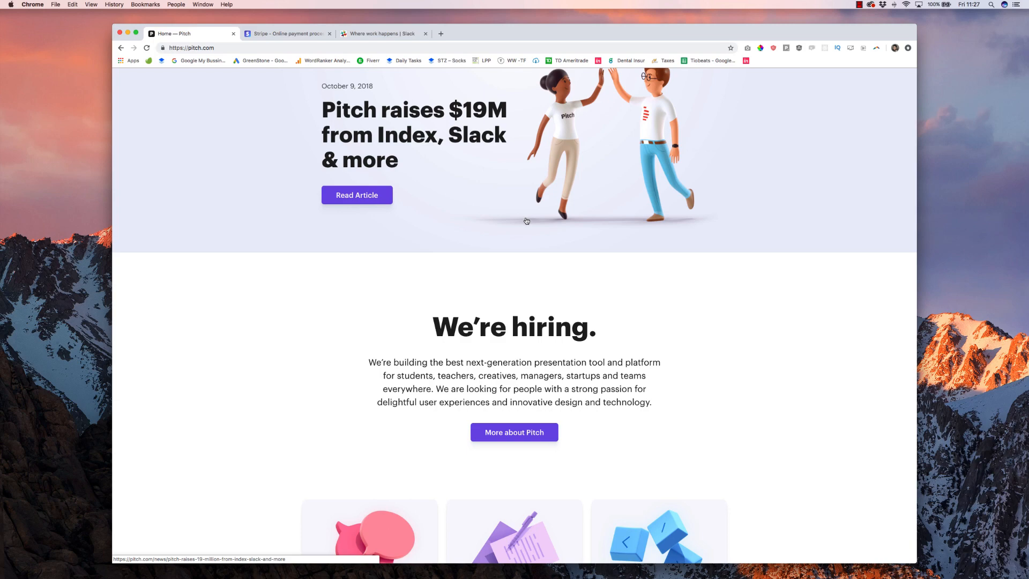
scroll("down", 3)
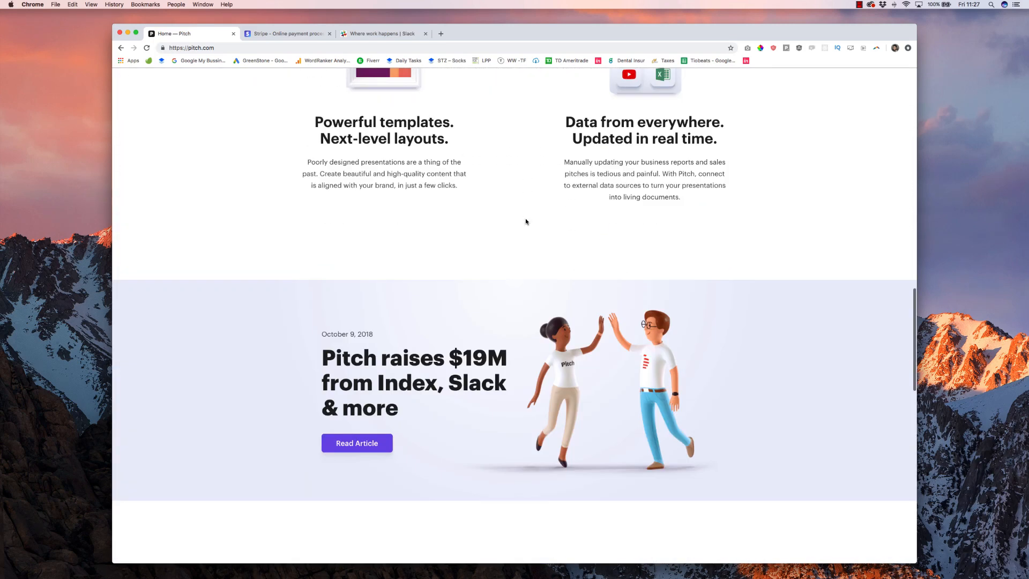
scroll("down", 3)
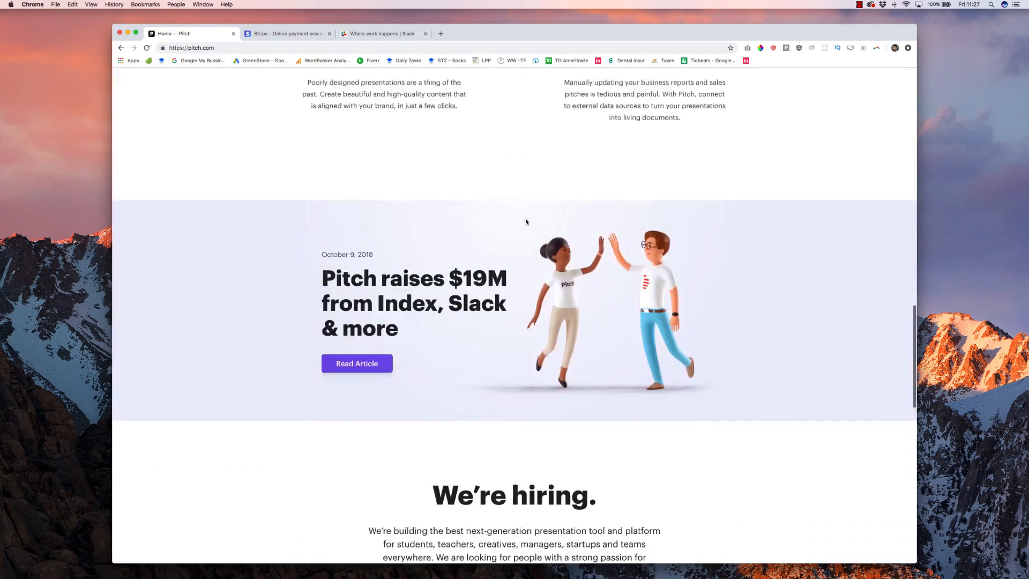
scroll("up", 3)
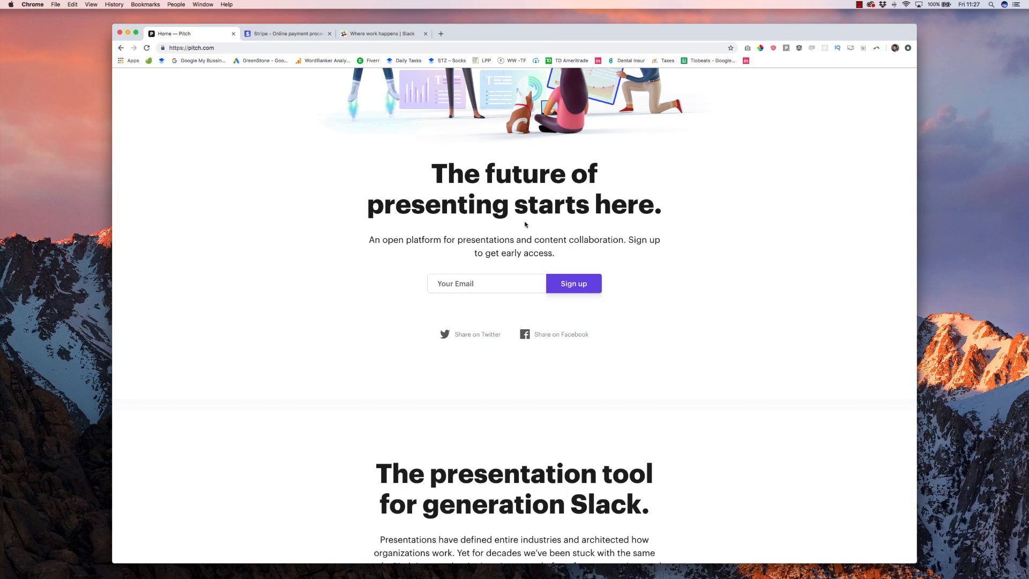
scroll("up", 3)
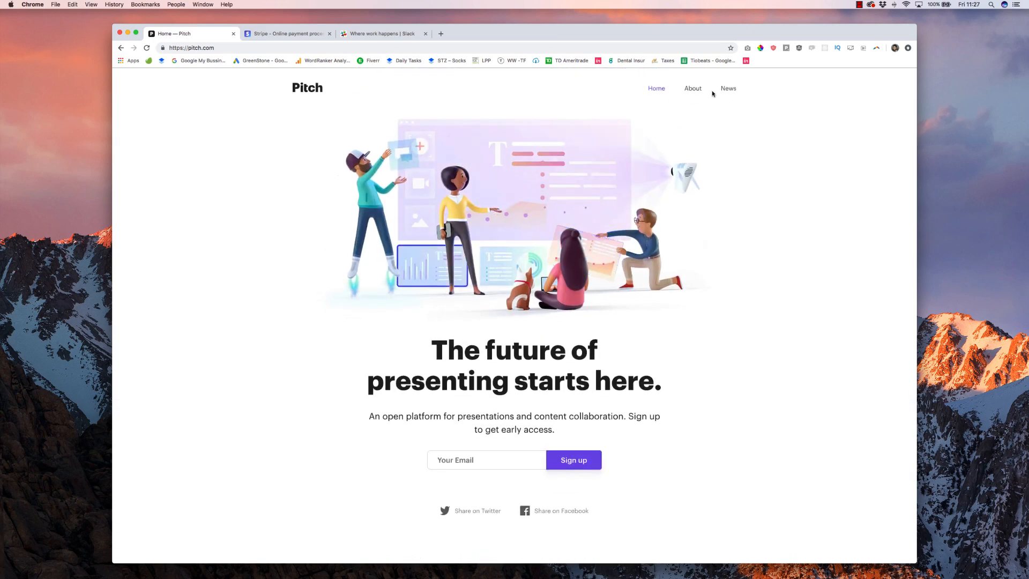
left_click(692, 88)
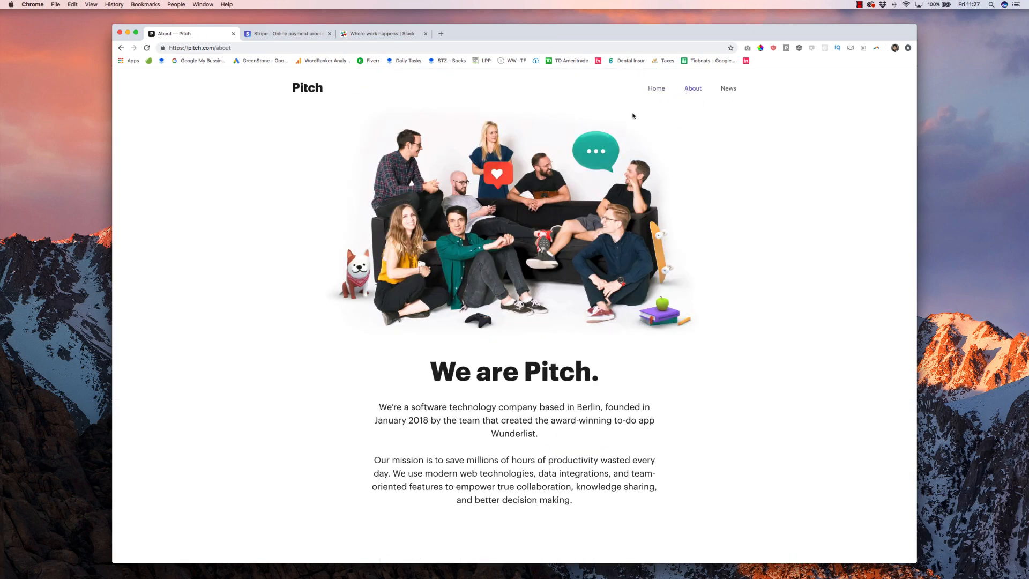
scroll("down", 3)
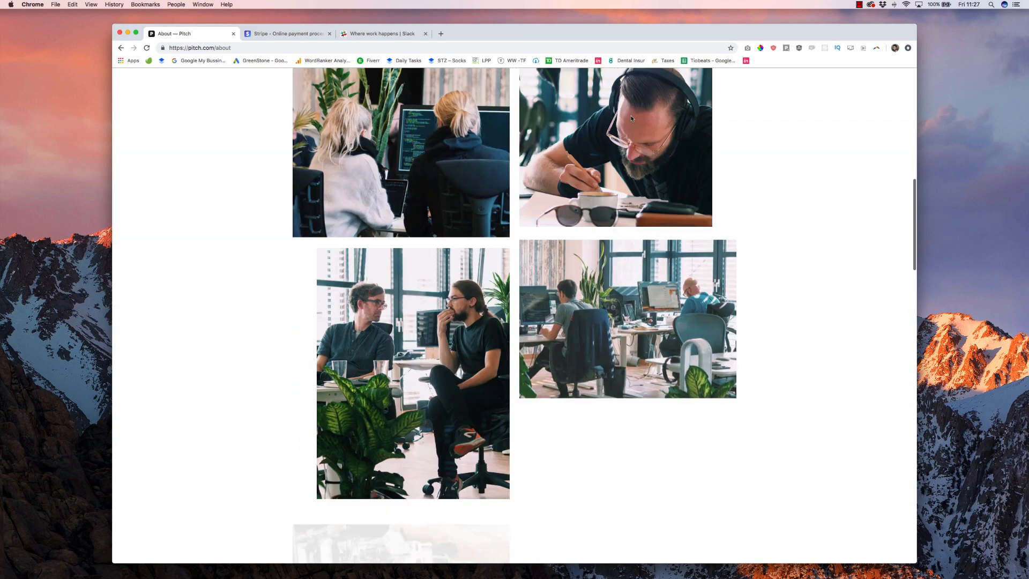
scroll("down", 3)
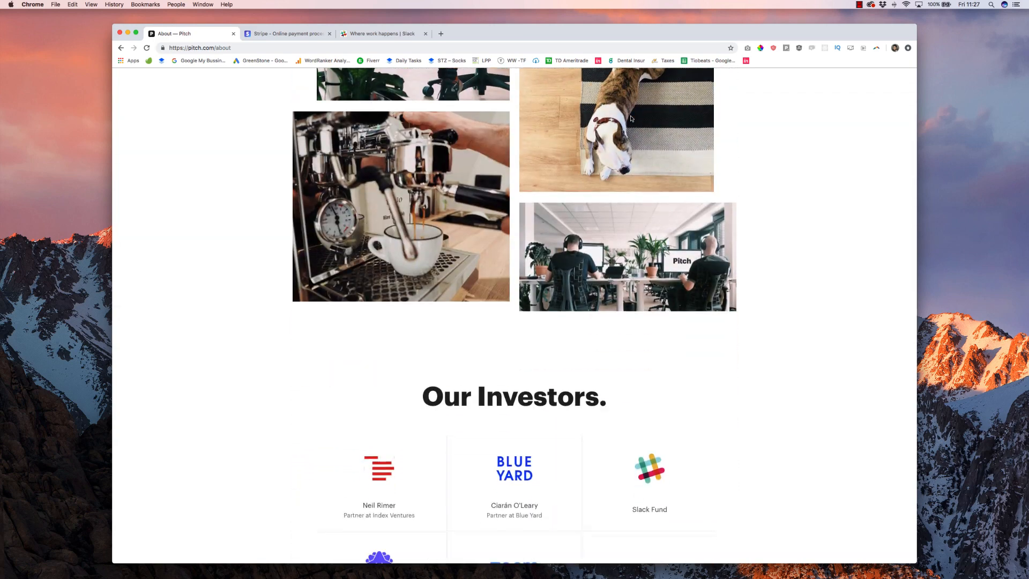
scroll("down", 3)
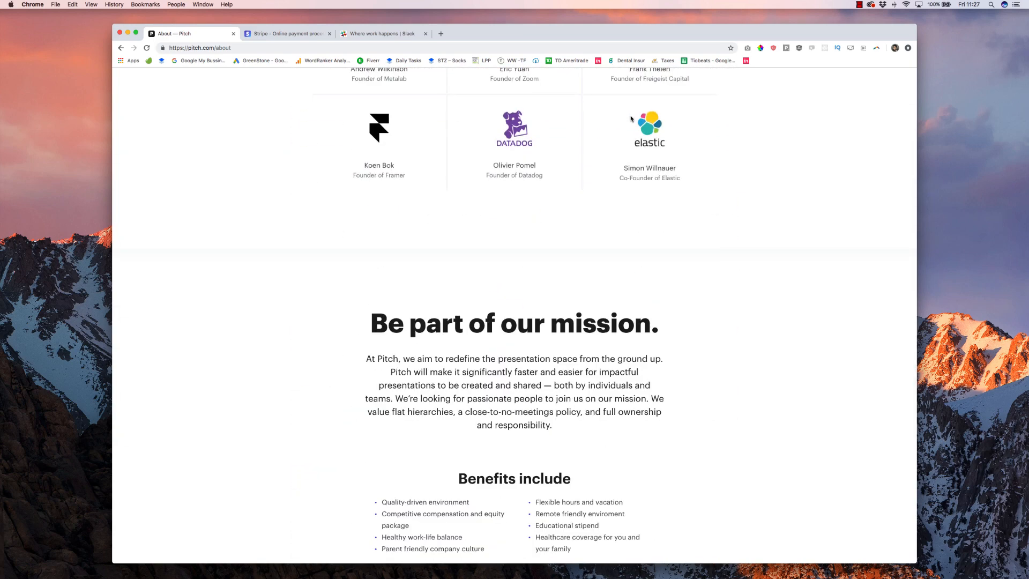
scroll("down", 3)
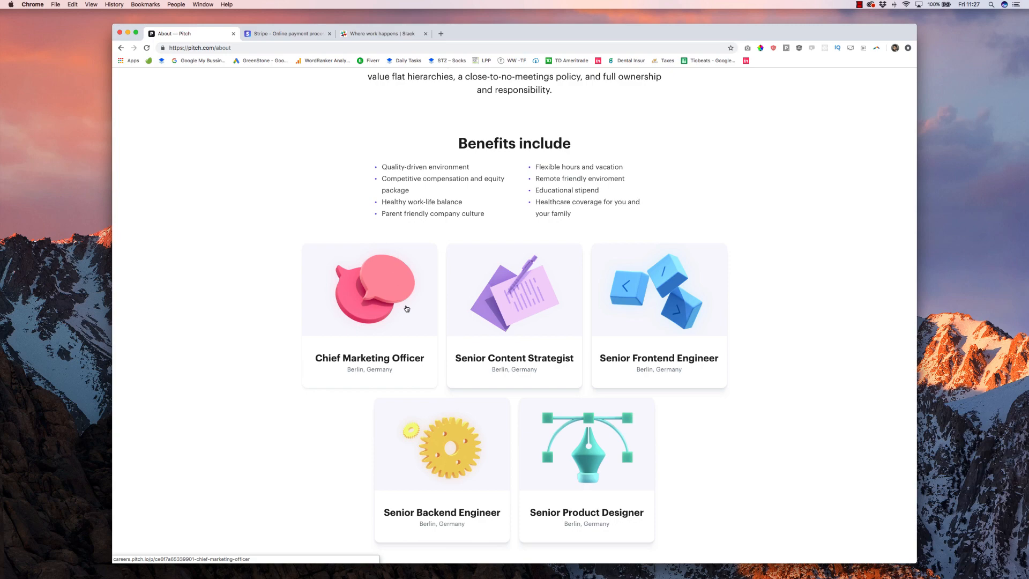
scroll("up", 3)
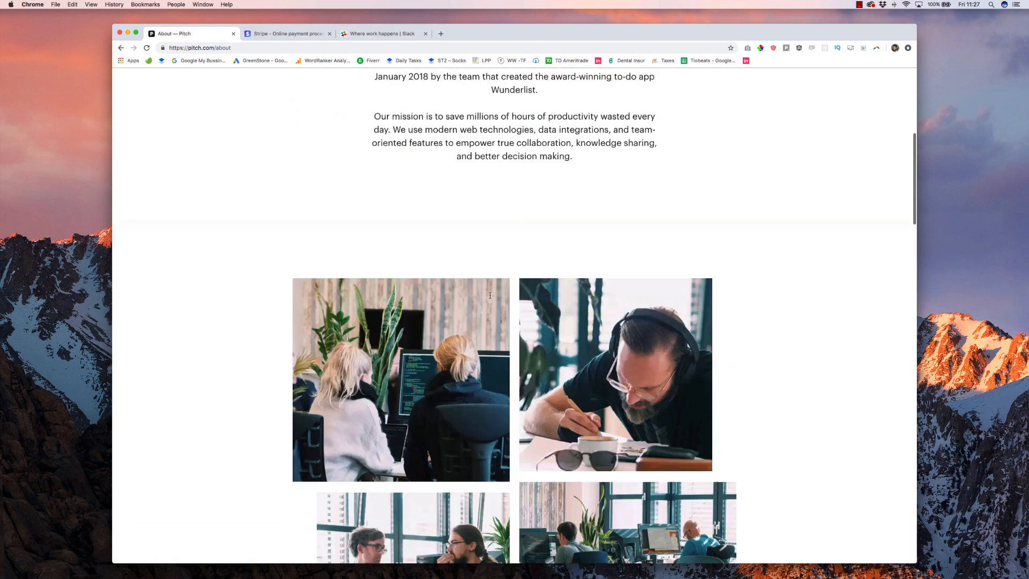
left_click(655, 88)
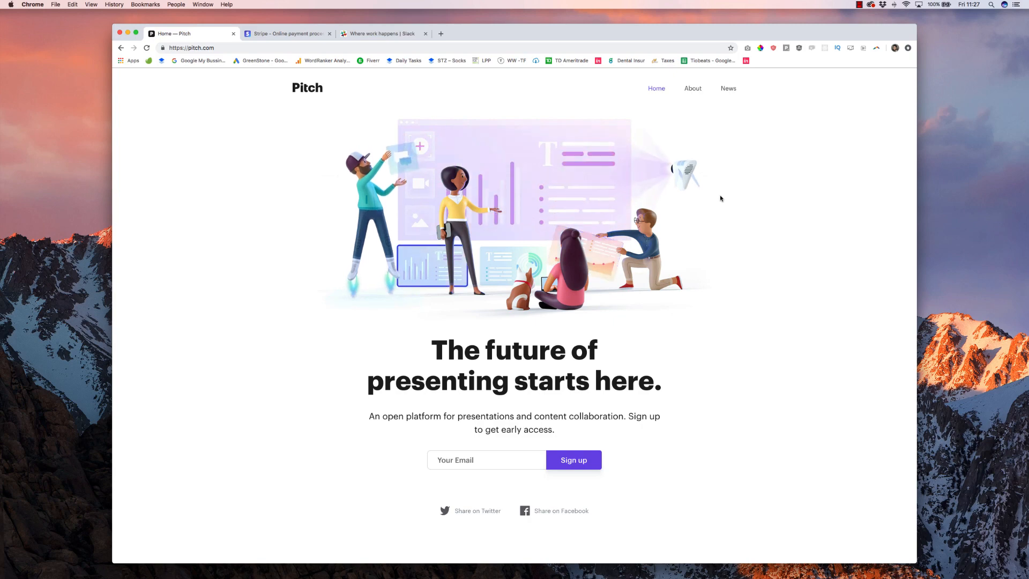
scroll("down", 3)
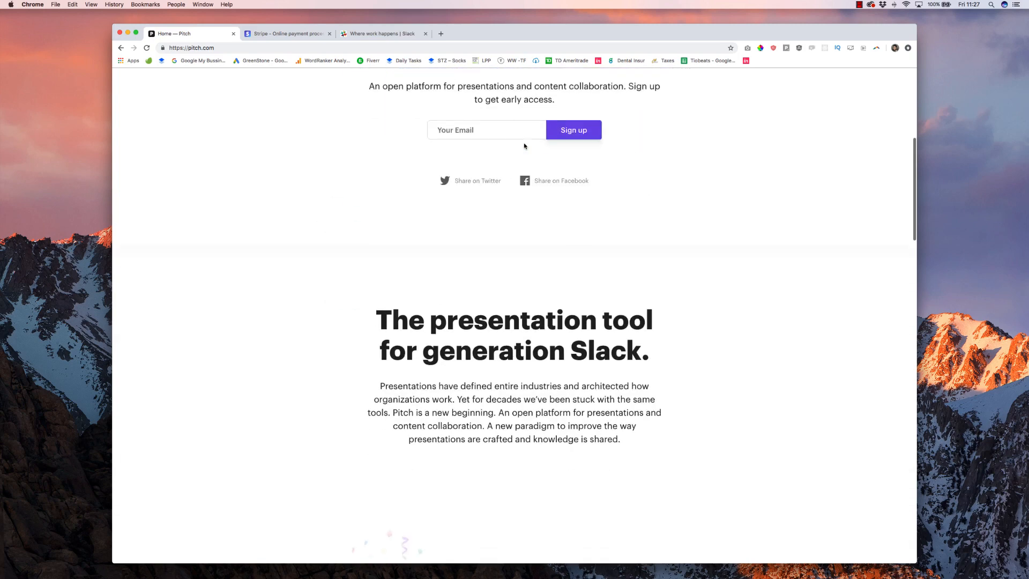
scroll("down", 3)
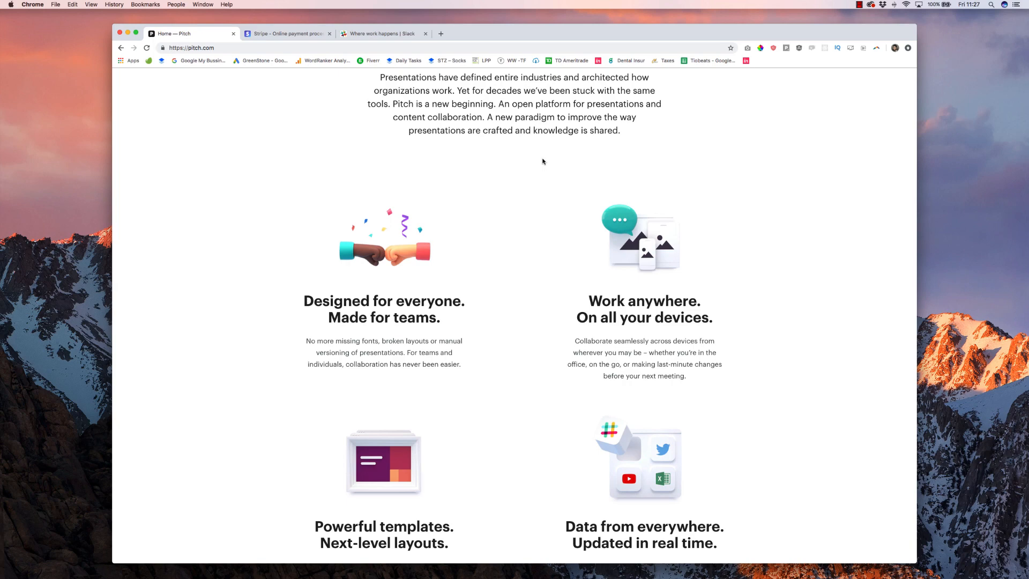
scroll("down", 3)
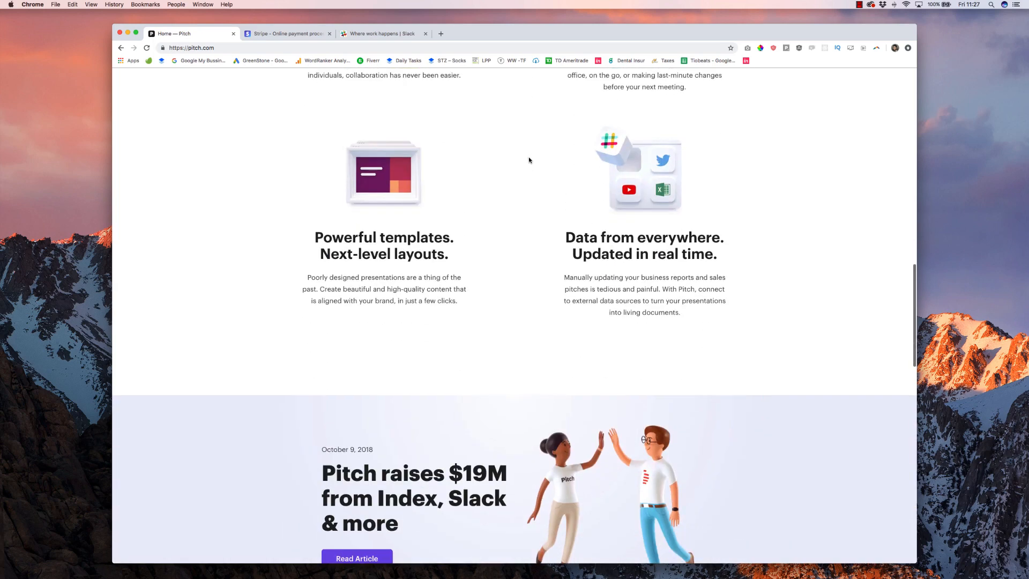
scroll("down", 3)
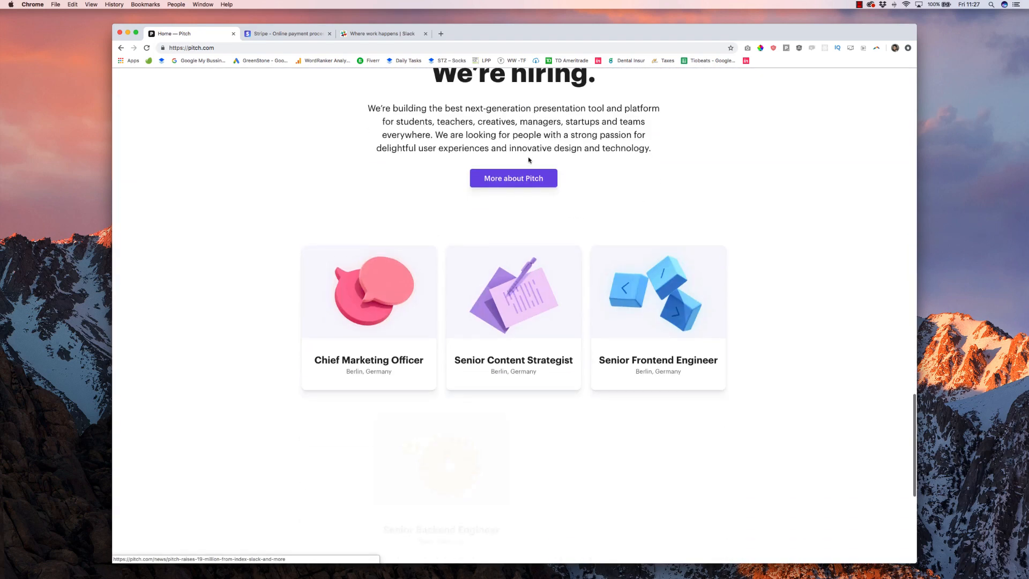
scroll("down", 3)
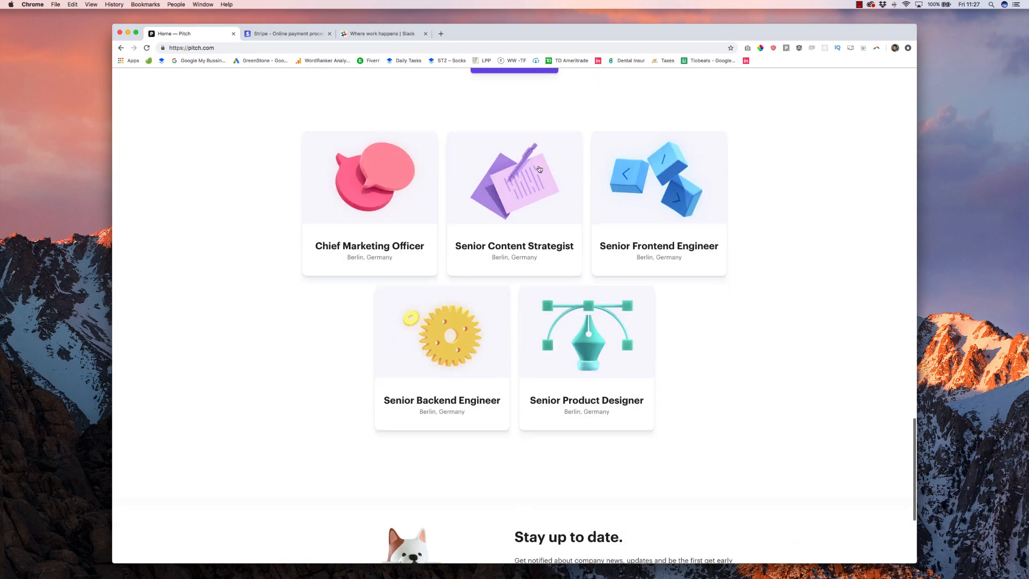
mouse_move(514, 191)
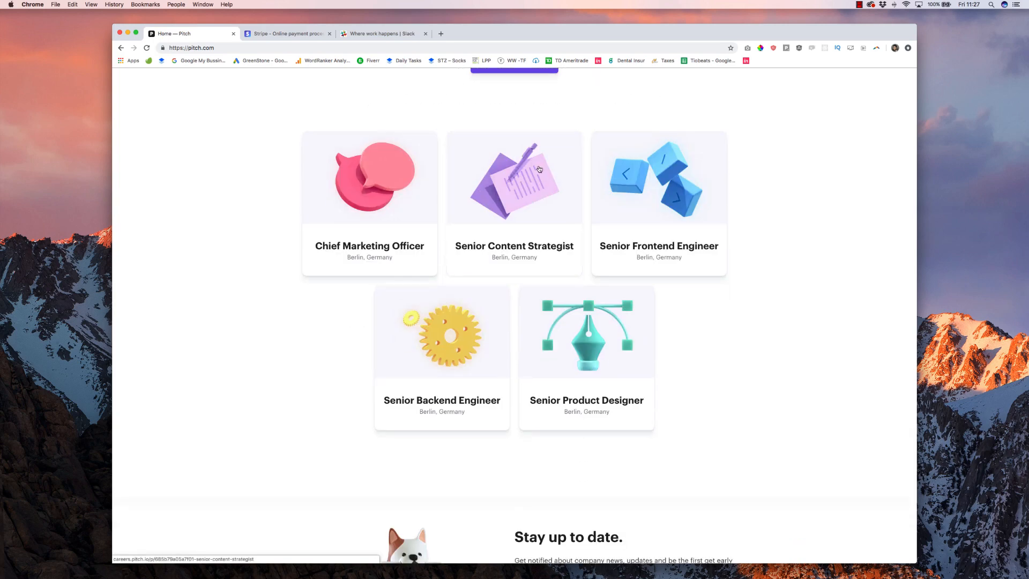
scroll("down", 3)
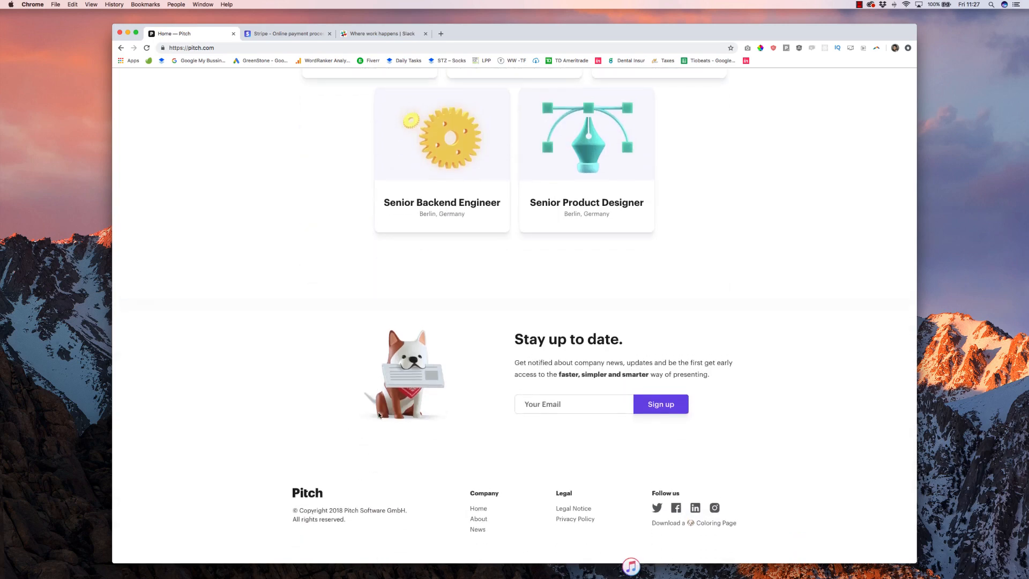
scroll("up", 3)
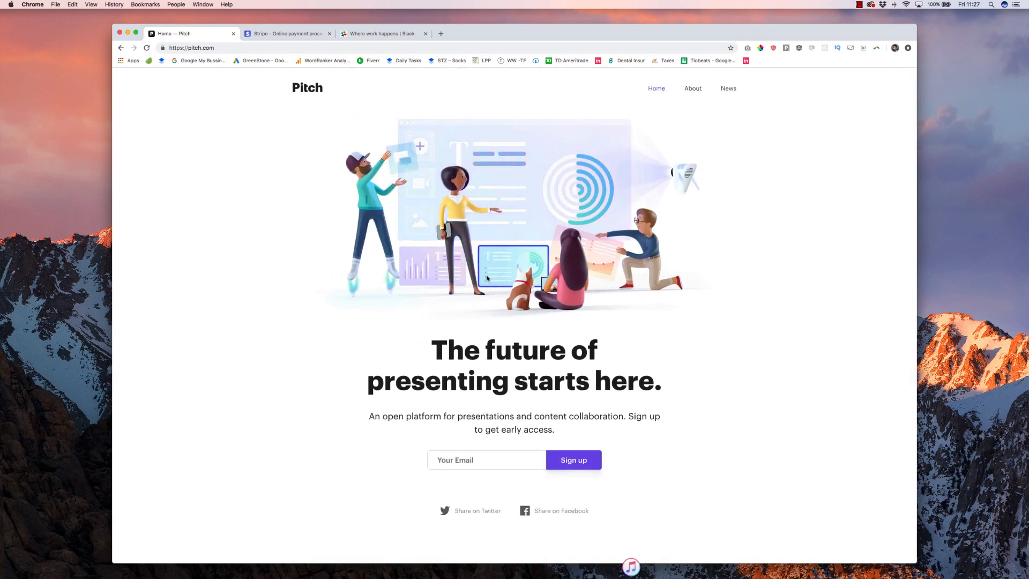
scroll("down", 3)
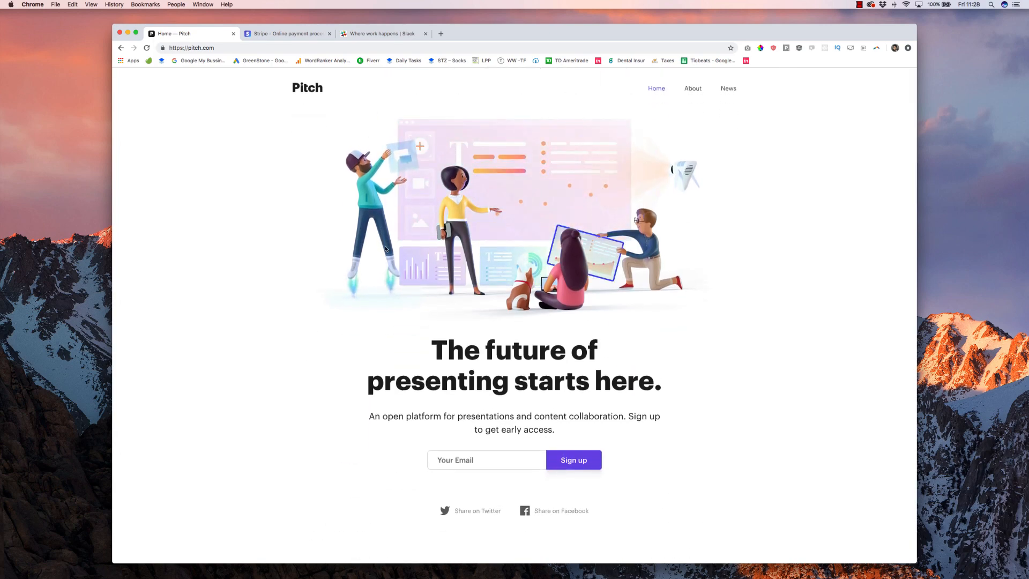
scroll("down", 3)
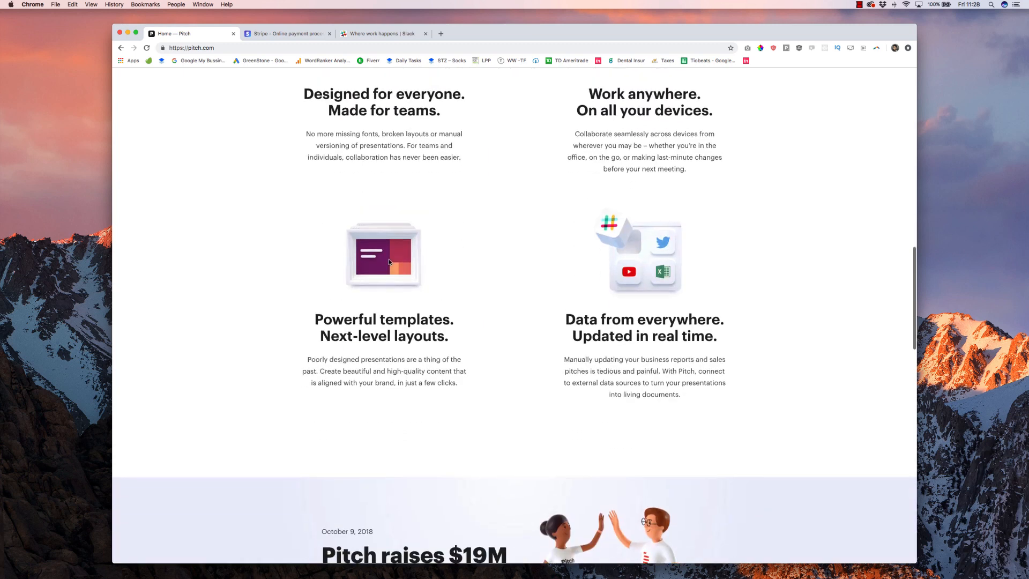